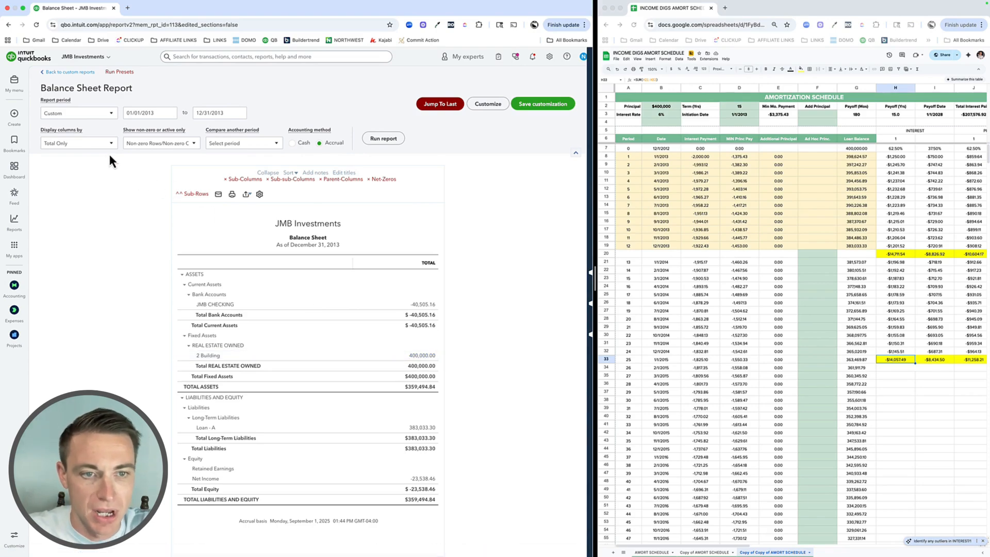
# Step: Rerun the 2013 Balance Sheet with columns split by class
pyautogui.click(78, 143)
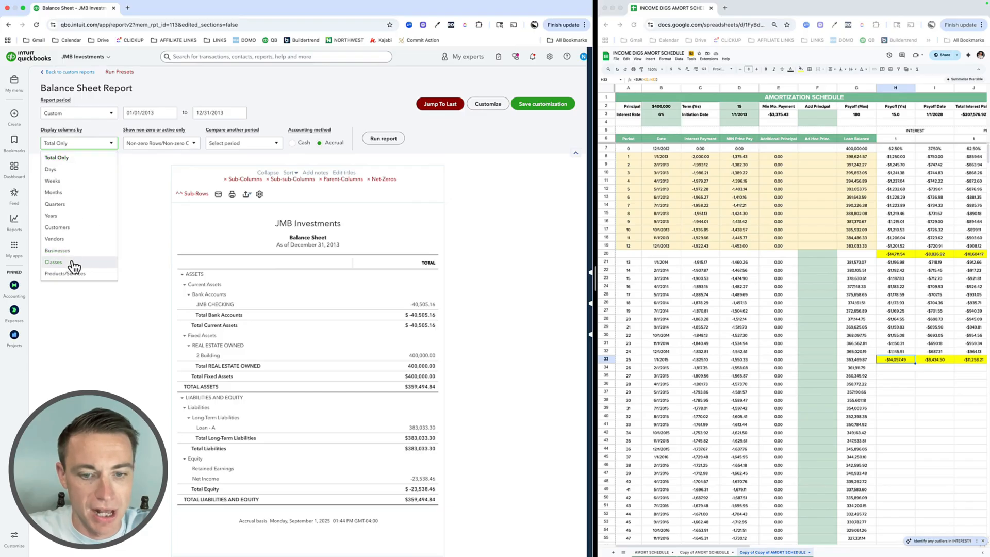
pyautogui.click(53, 262)
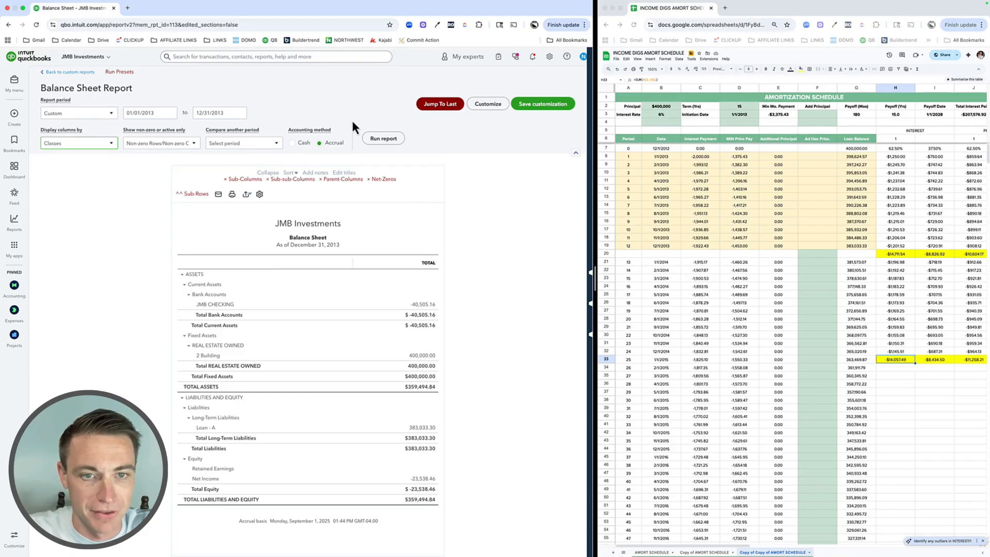
pyautogui.click(383, 141)
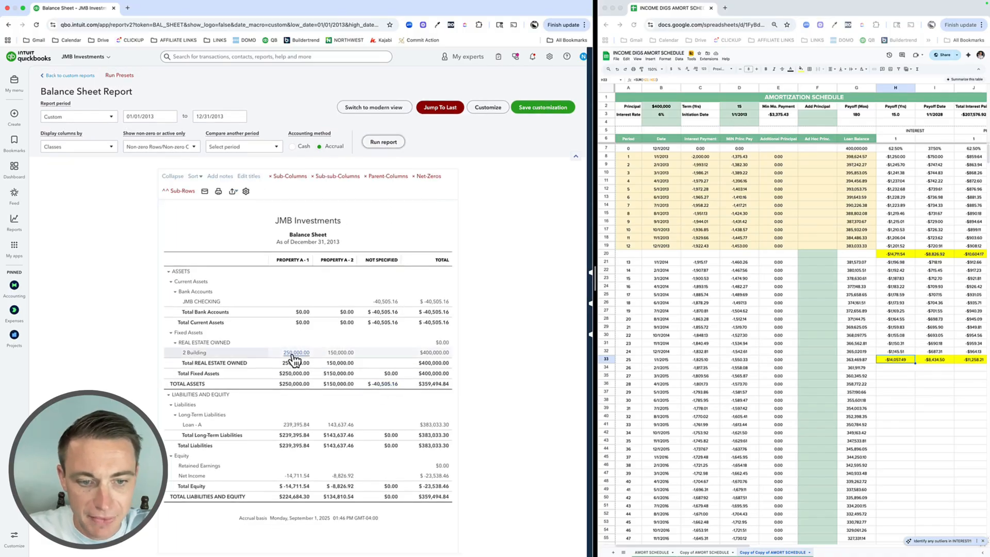
pyautogui.moveTo(328, 268)
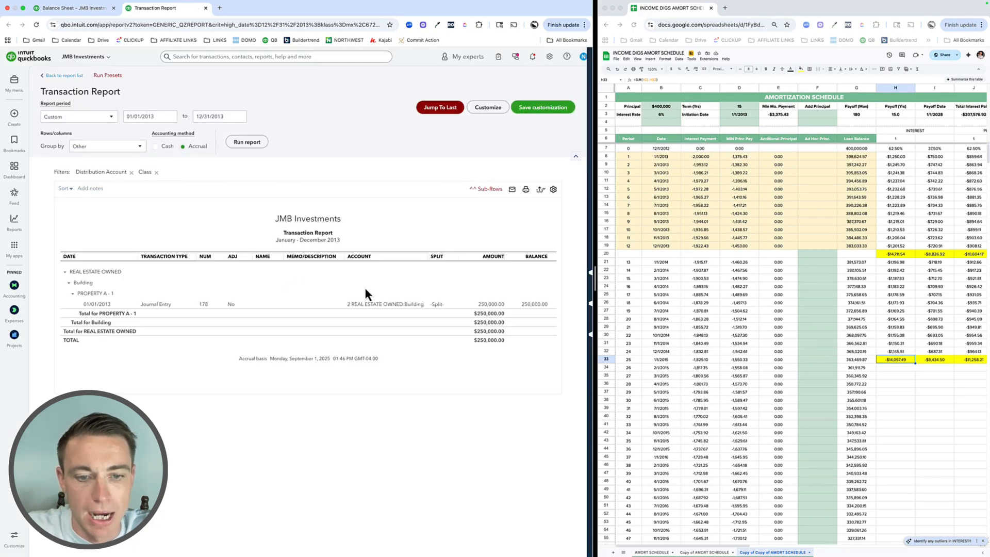
# Step: Review journal entry #178 splitting $400,000 into $250,000 A-1 and $150,000 A-2
pyautogui.click(219, 8)
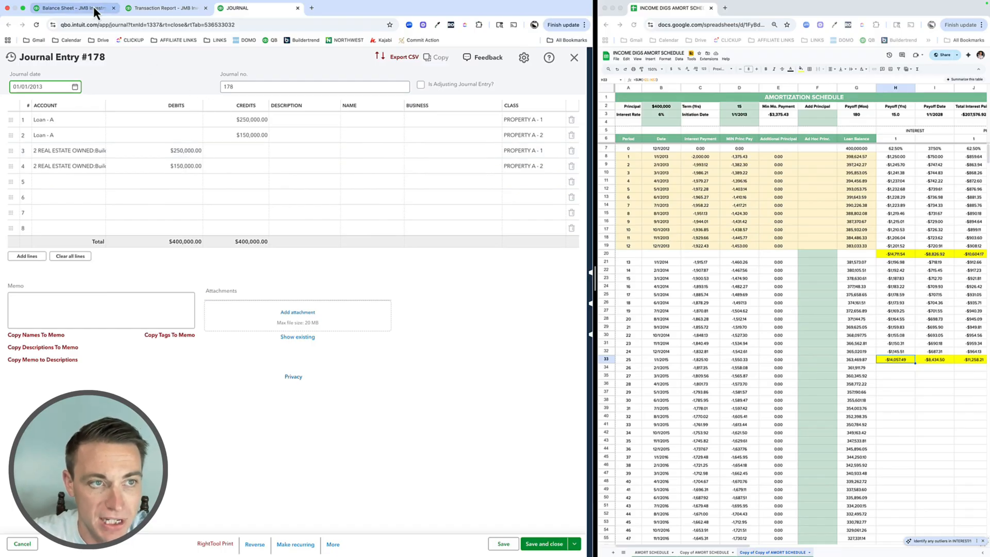
pyautogui.click(72, 8)
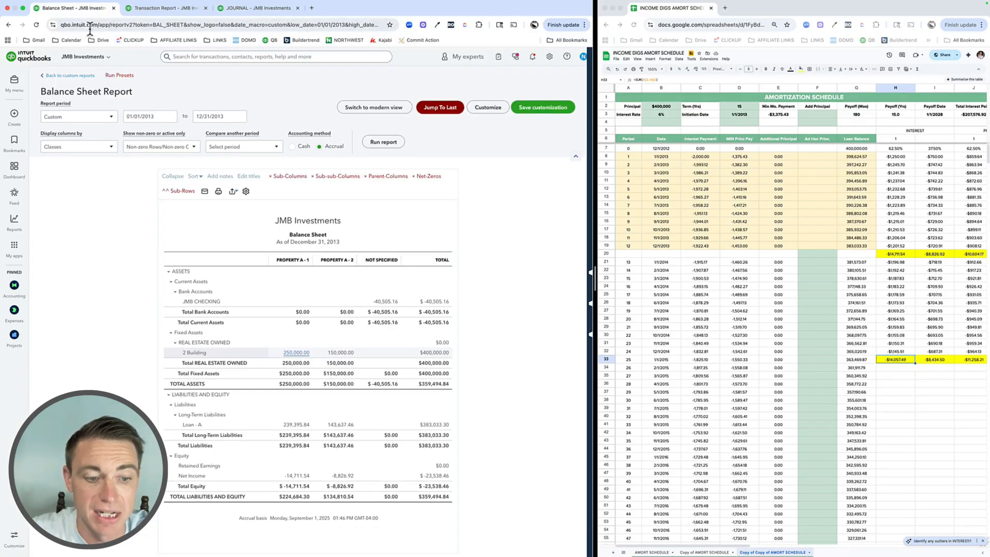
pyautogui.moveTo(94, 40)
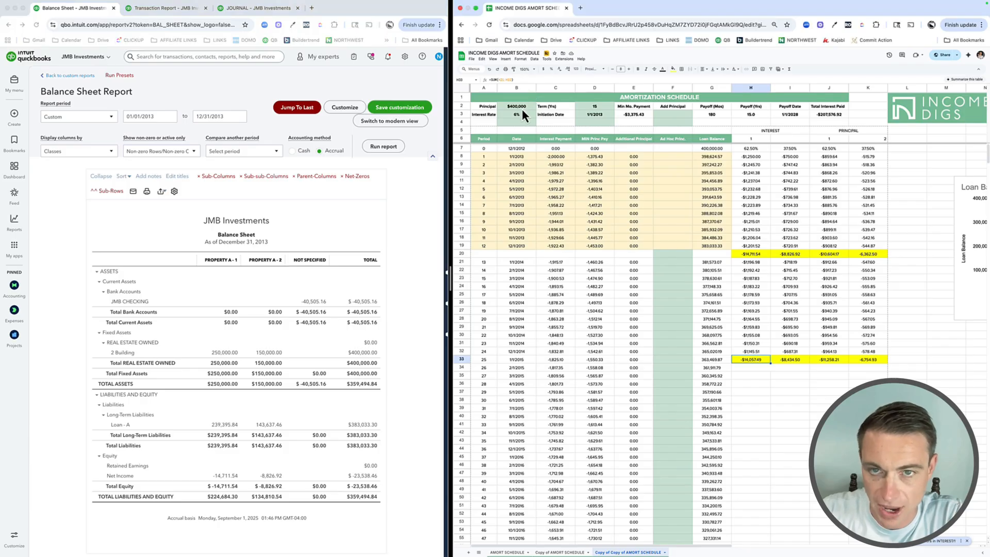
# Step: Check the loan rate and payment, then total 2013 interest and principal (-40,505.13)
pyautogui.click(515, 114)
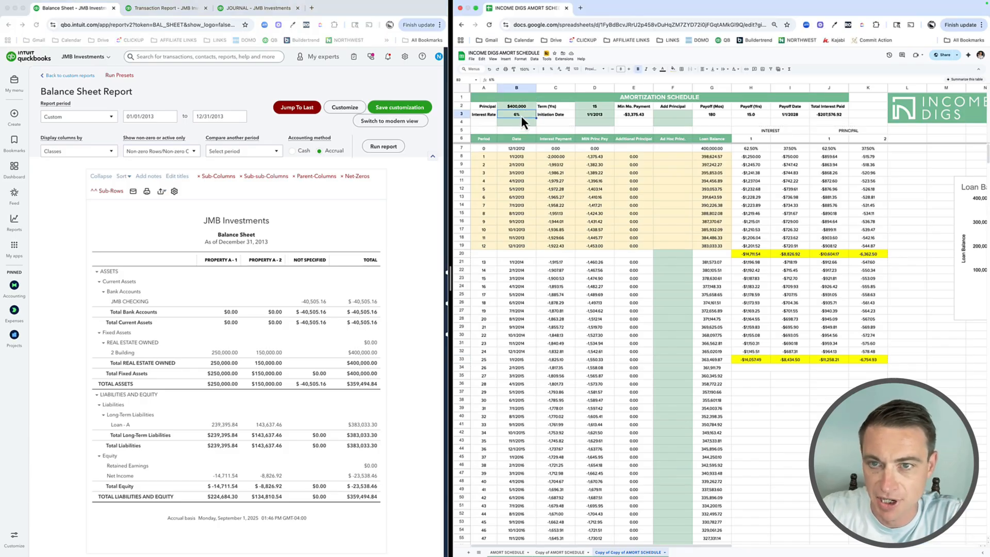
pyautogui.click(633, 114)
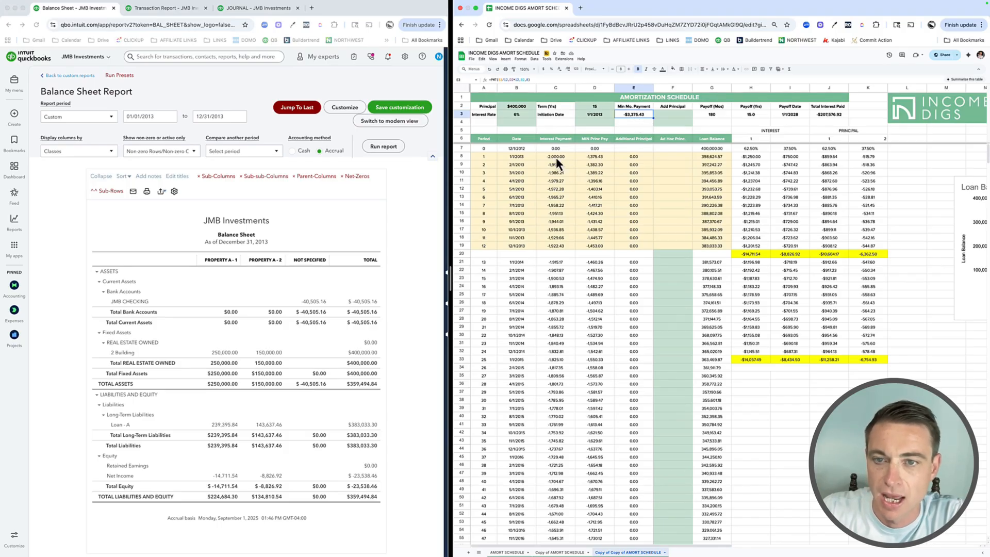
pyautogui.moveTo(556, 156); pyautogui.dragTo(606, 244)
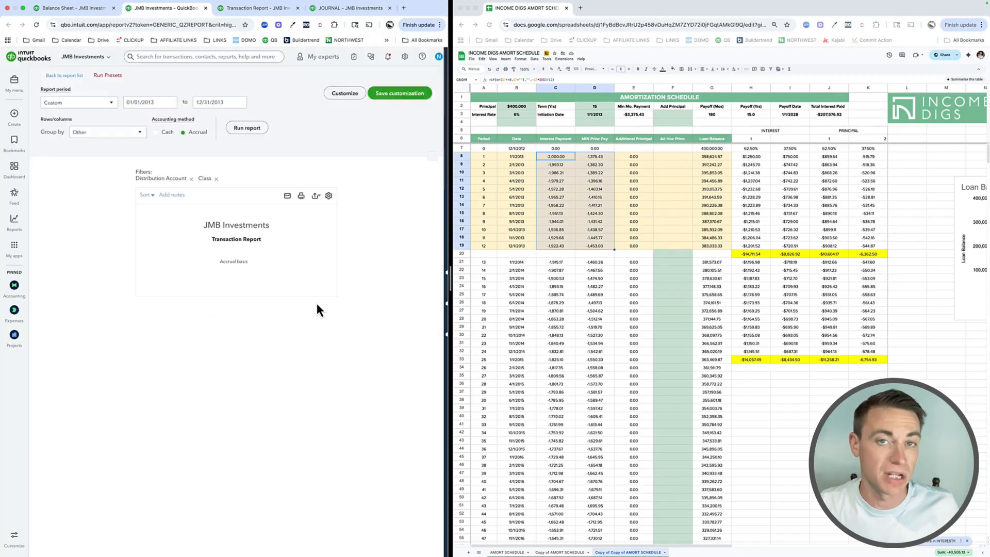
# Step: Run the JMB CHECKING transaction report and open a -3,375.43 loan payment expense
pyautogui.click(247, 127)
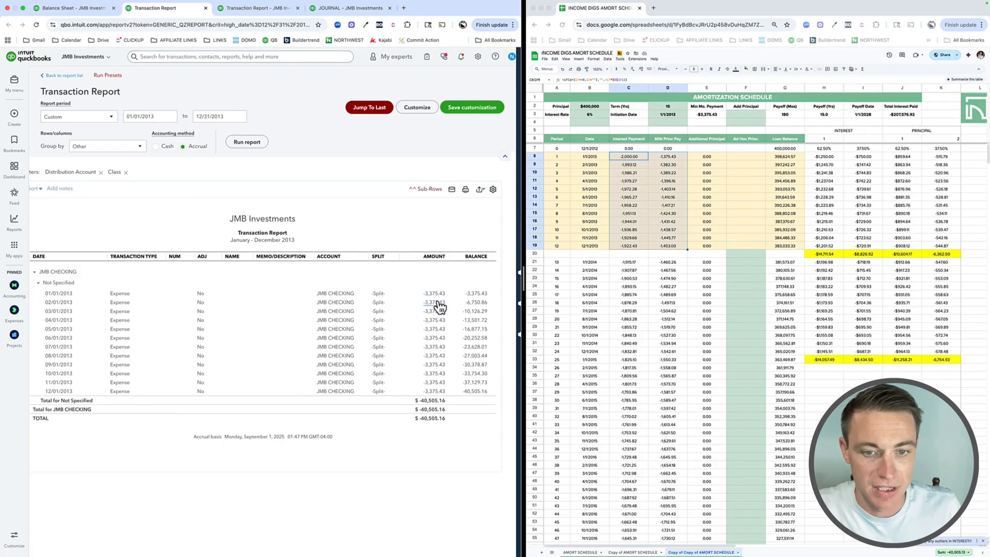
pyautogui.click(251, 8)
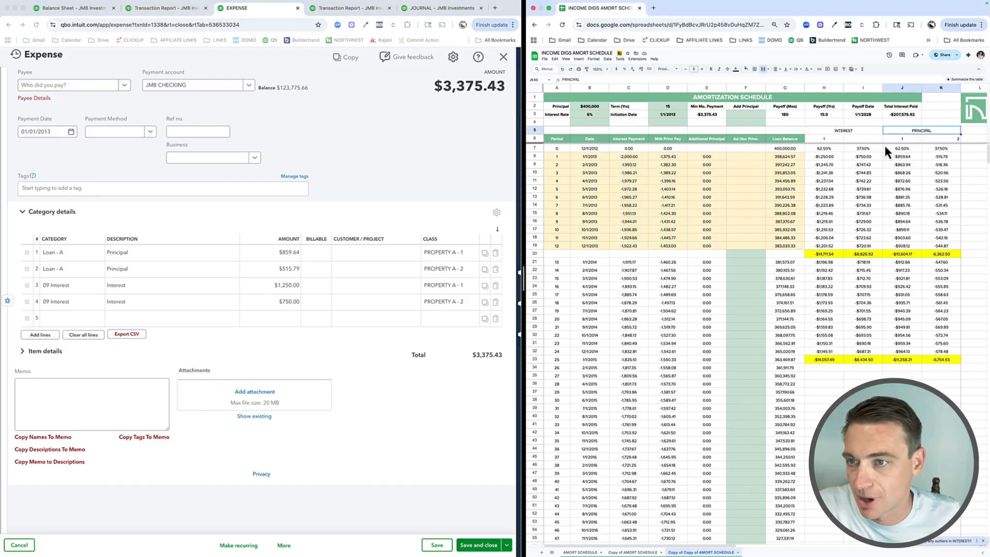
# Step: Check each property's interest share in the amortization schedule against the February expense
pyautogui.click(824, 148)
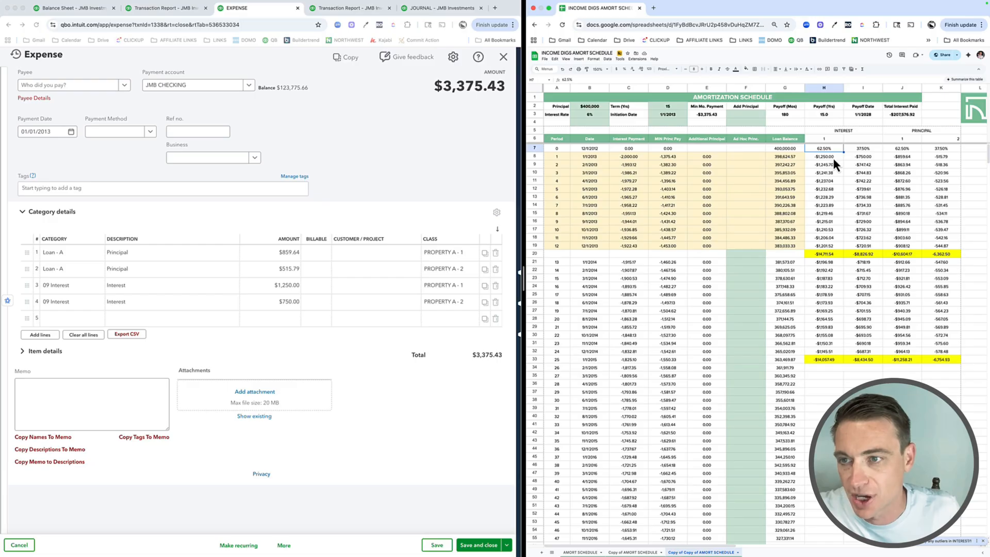
pyautogui.moveTo(280, 284)
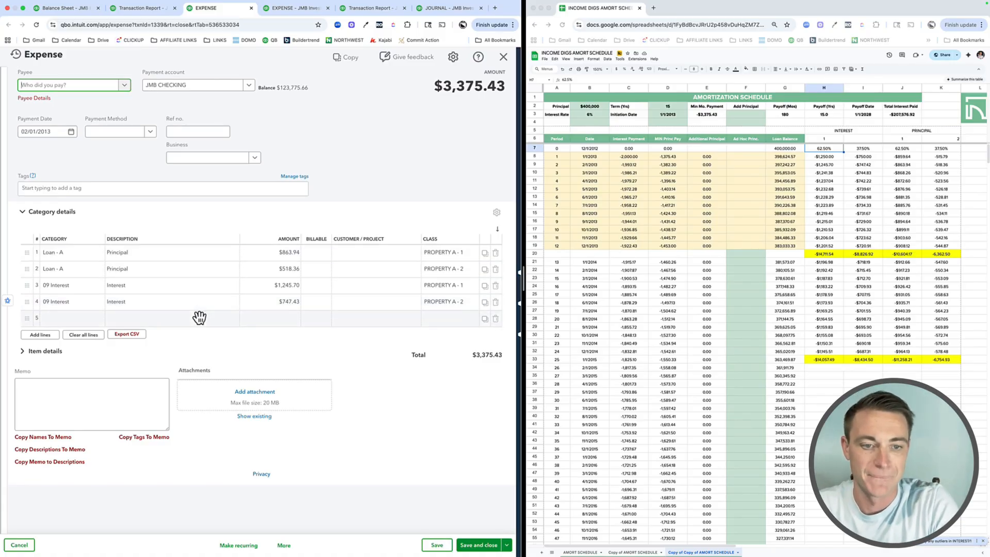
# Step: Compare the 08/01/2013 expense's Loan - A and interest lines, then return to checking payments
pyautogui.click(503, 56)
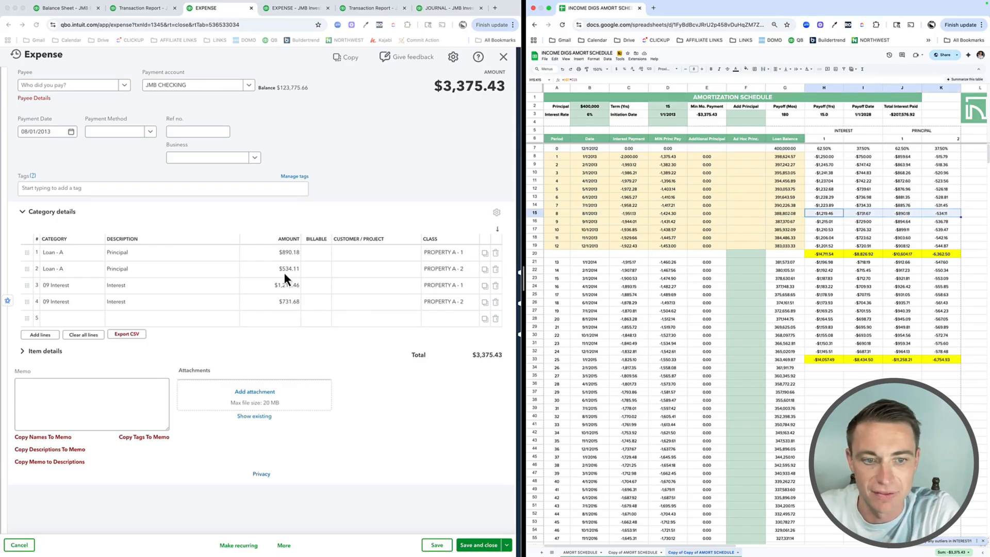
pyautogui.moveTo(287, 297)
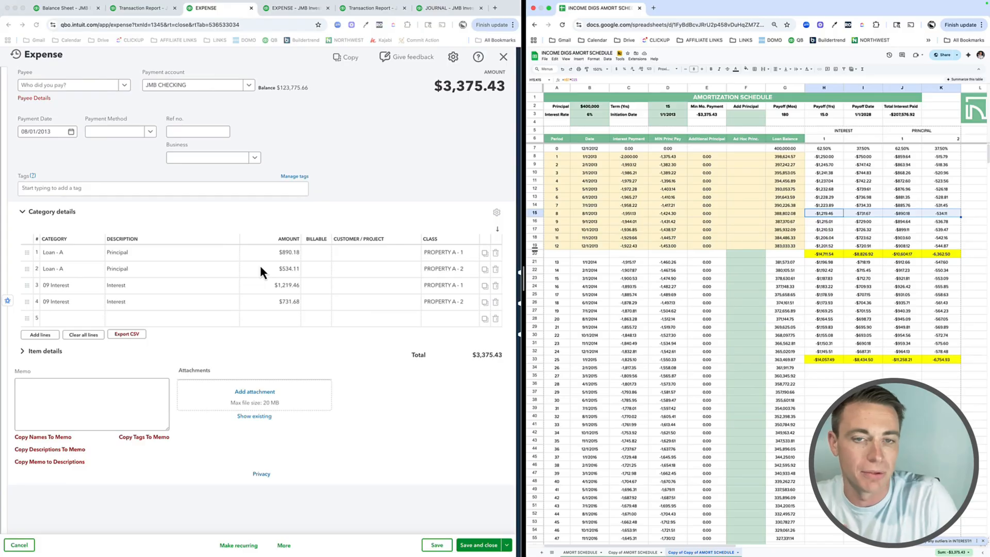
pyautogui.moveTo(478, 113)
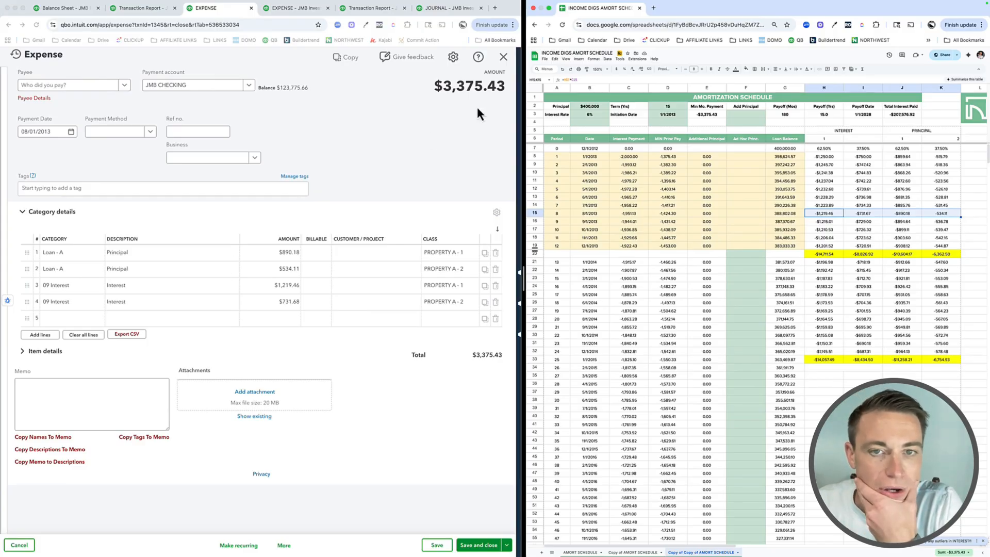
pyautogui.click(142, 8)
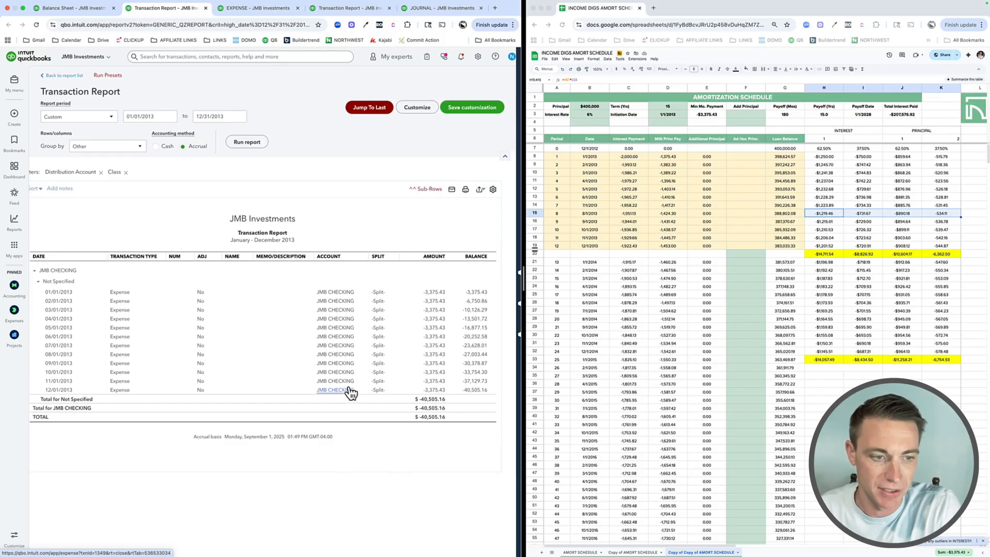
pyautogui.moveTo(441, 365)
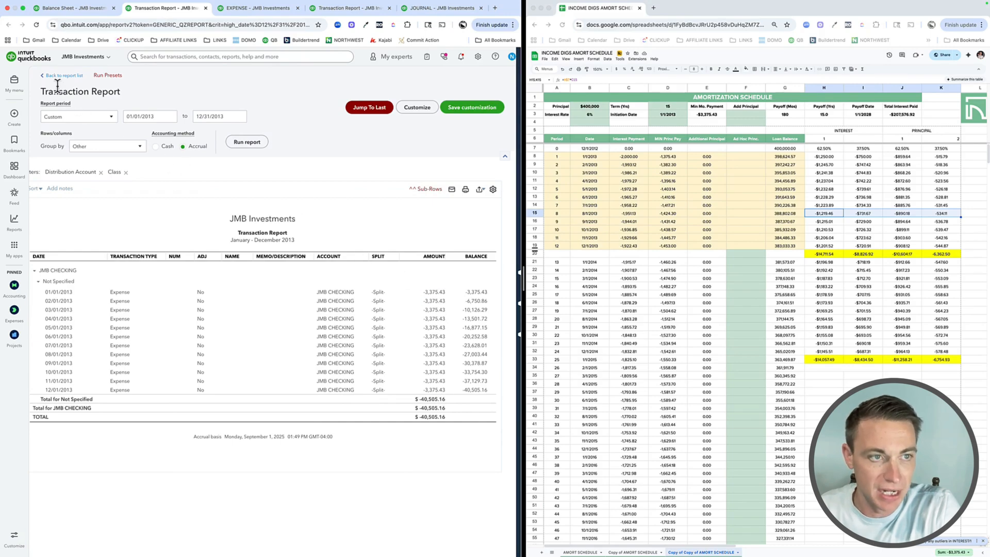
# Step: Open the saved Balance Sheet - 2013 and compare Loan-A with the schedule's year-end balance
pyautogui.click(63, 76)
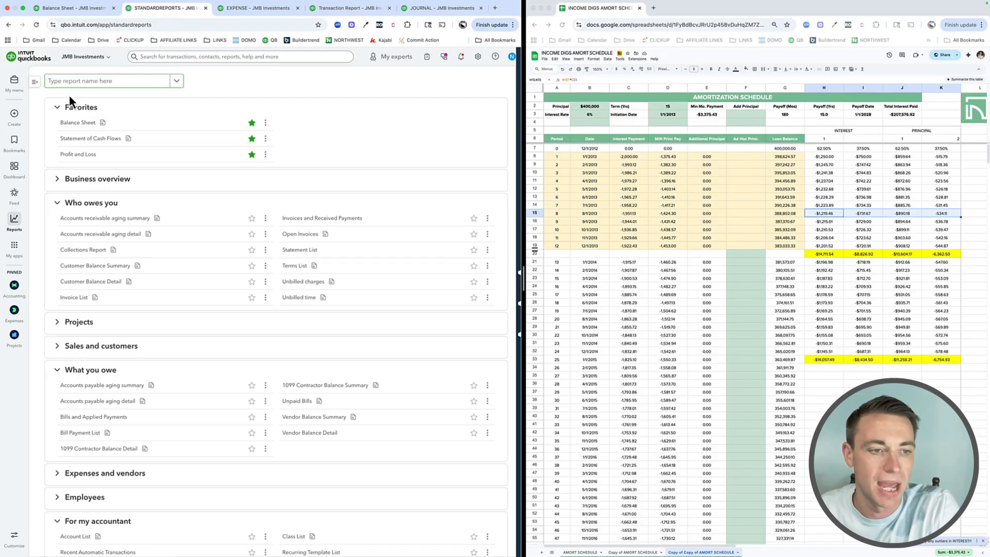
pyautogui.click(14, 219)
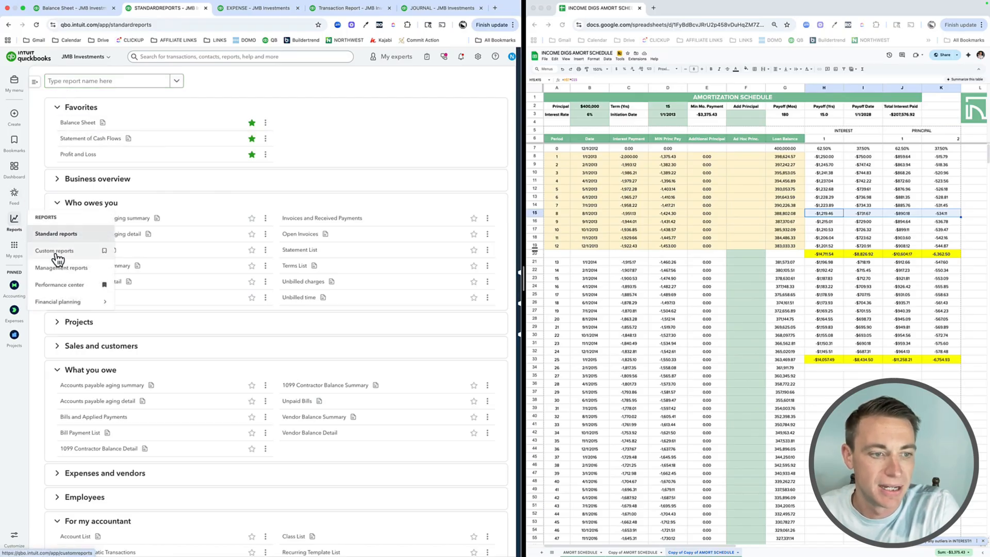
pyautogui.click(55, 251)
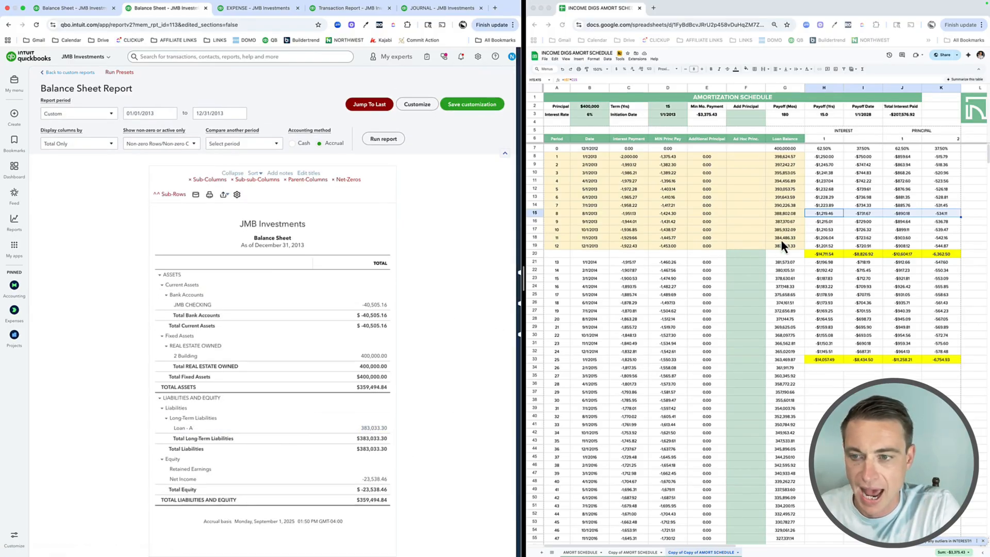
pyautogui.click(784, 245)
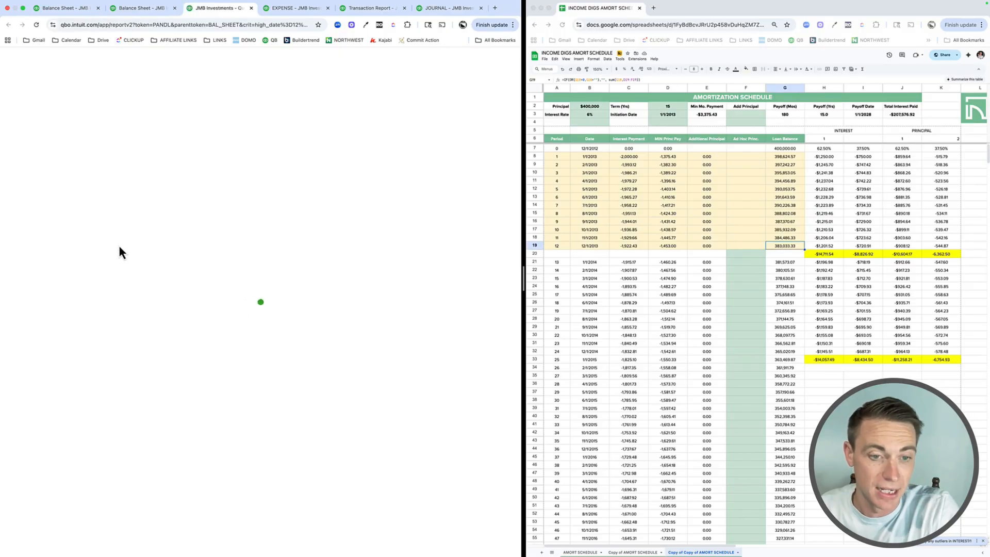
# Step: Compare 2013 interest by class with the schedule's $14,711.54 and $8,826.92 totals
pyautogui.click(78, 146)
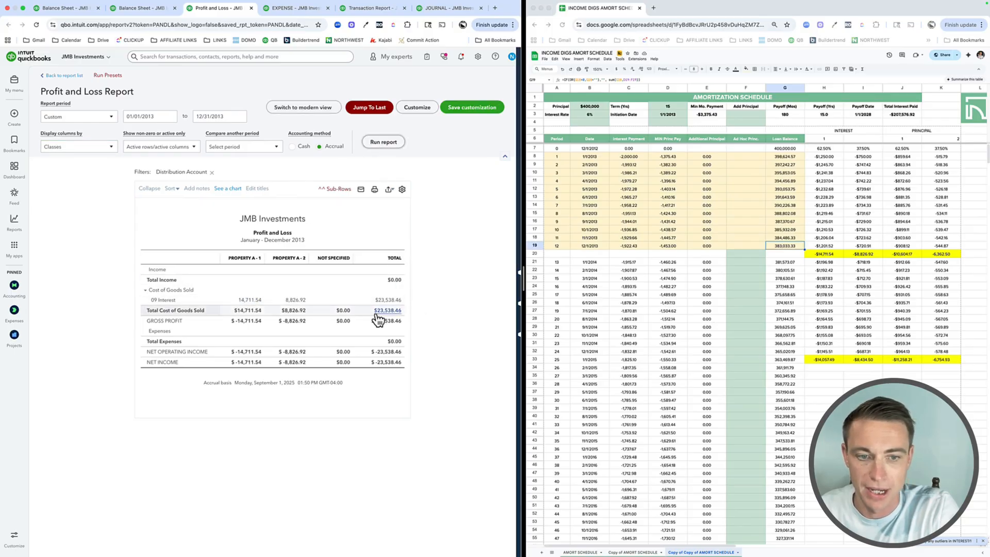
pyautogui.click(823, 253)
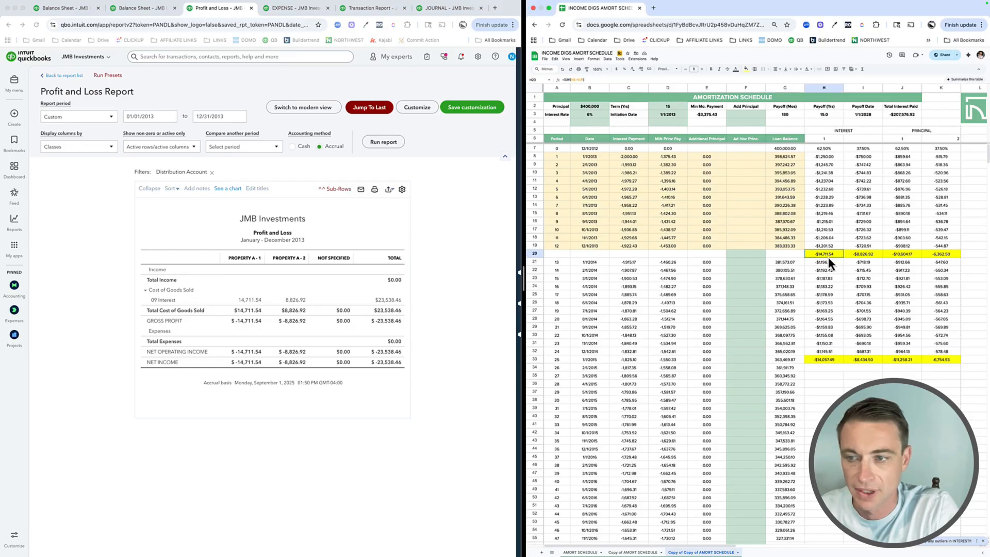
pyautogui.click(863, 253)
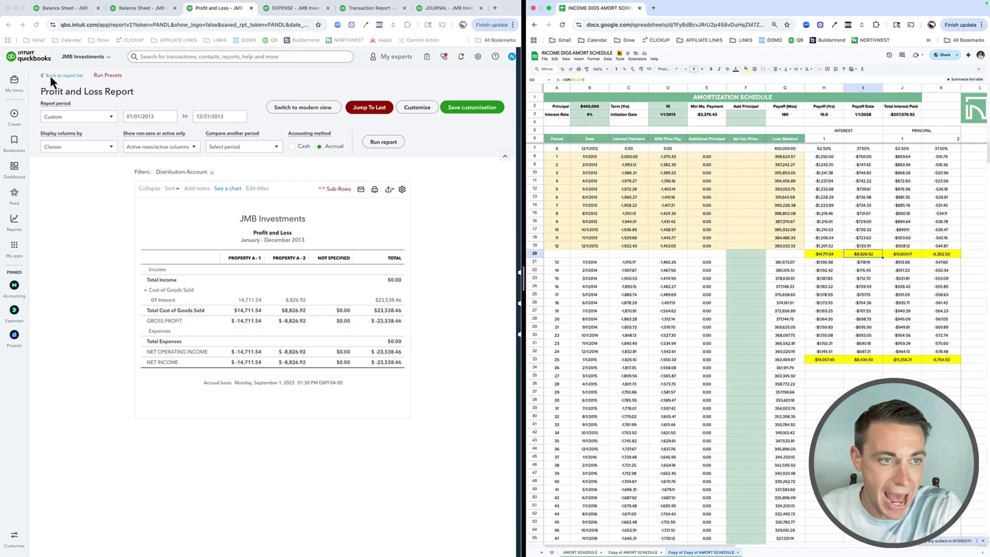
# Step: Open the saved Balance Sheet - 2013 from the custom reports list
pyautogui.click(62, 75)
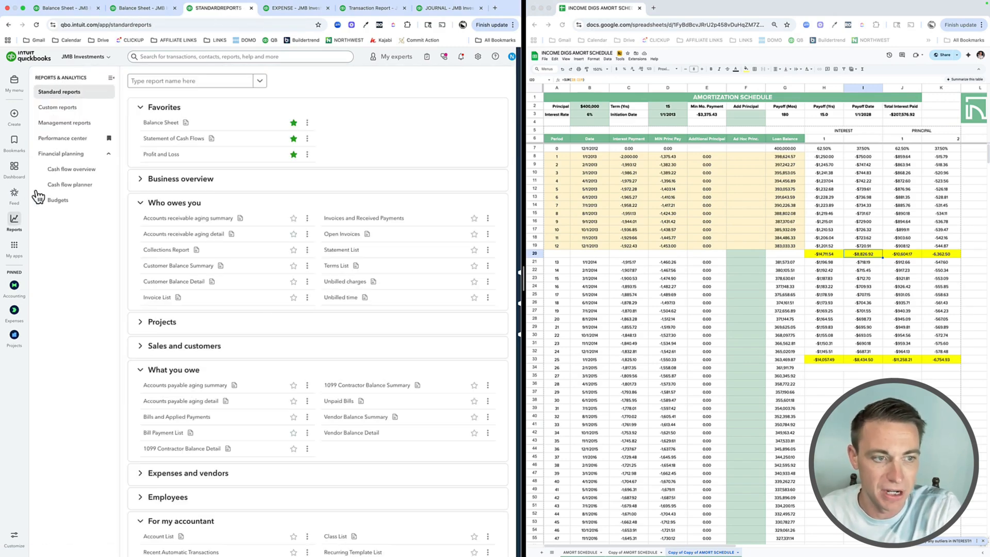
pyautogui.click(58, 107)
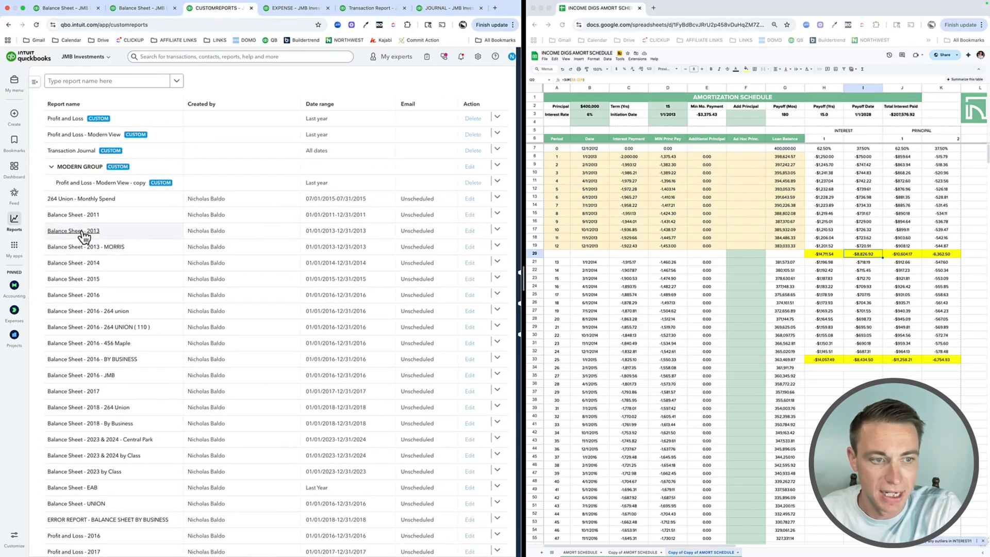
pyautogui.click(72, 231)
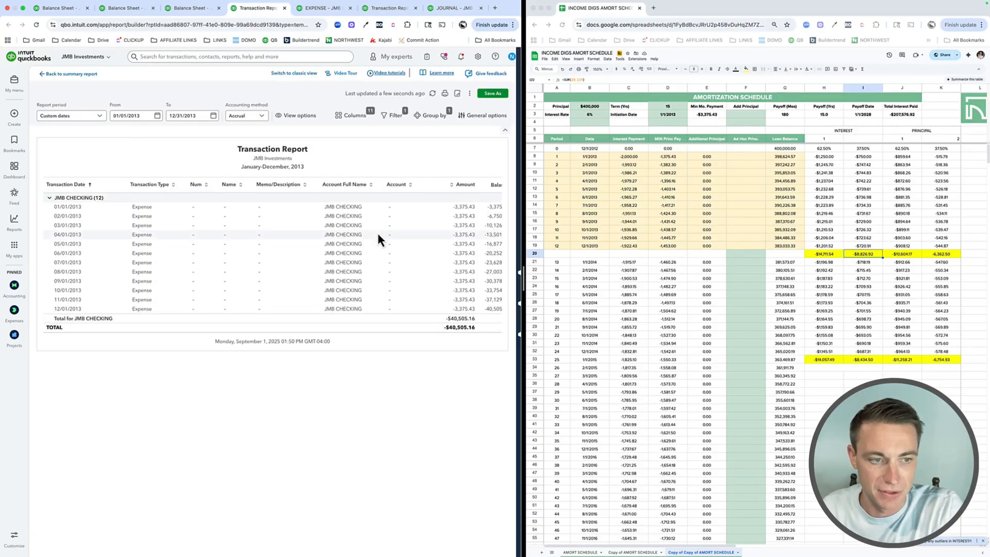
# Step: Set the transaction report's end date to December 31, 2014
pyautogui.click(213, 115)
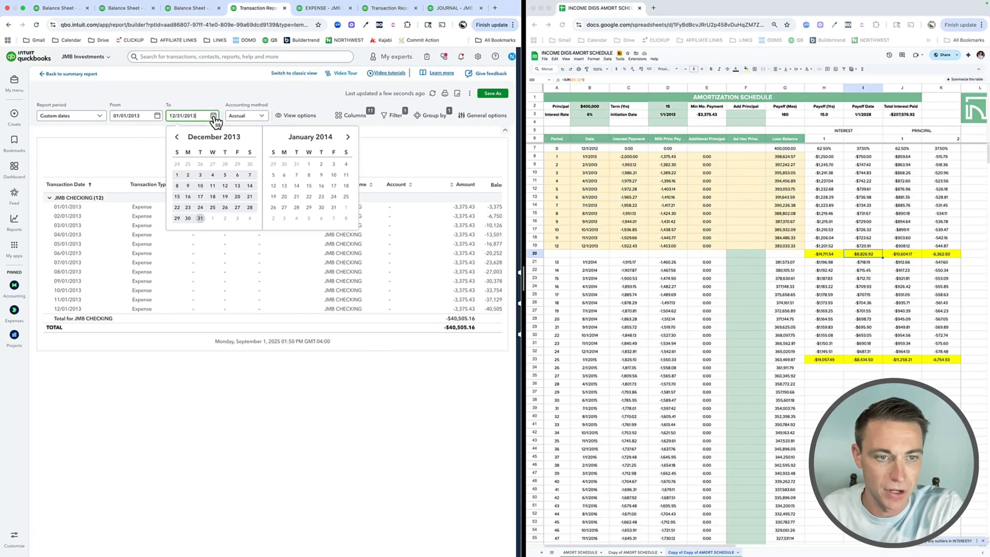
pyautogui.click(347, 136)
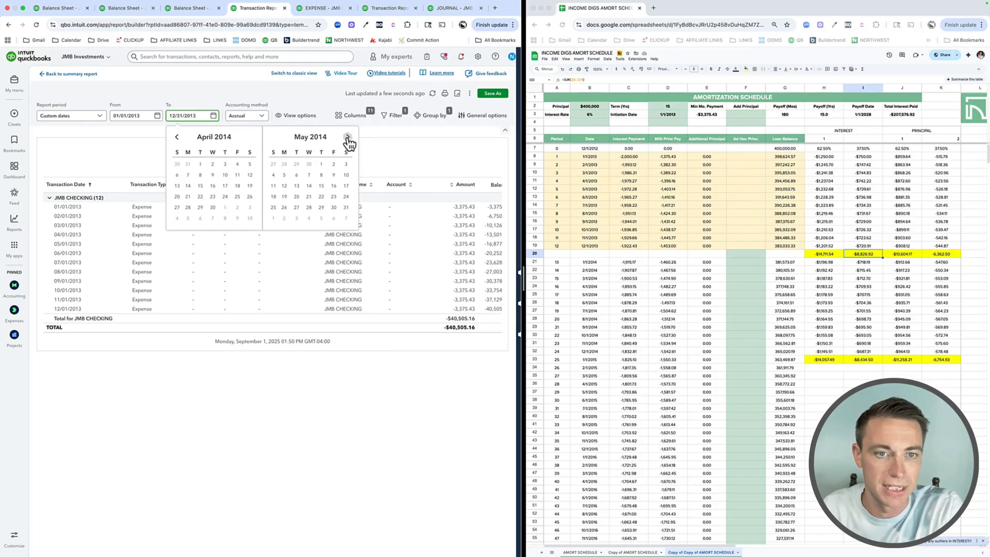
pyautogui.click(346, 137)
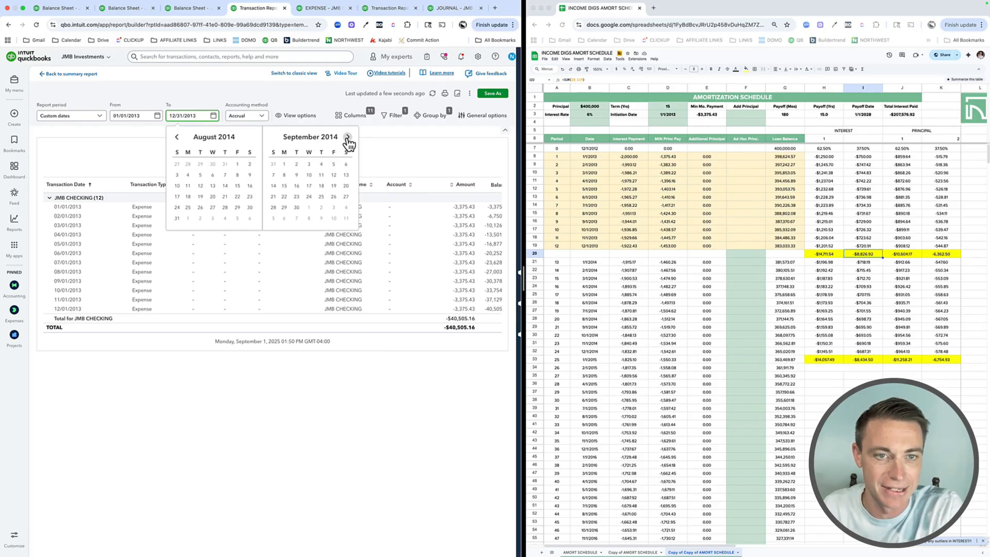
pyautogui.click(347, 137)
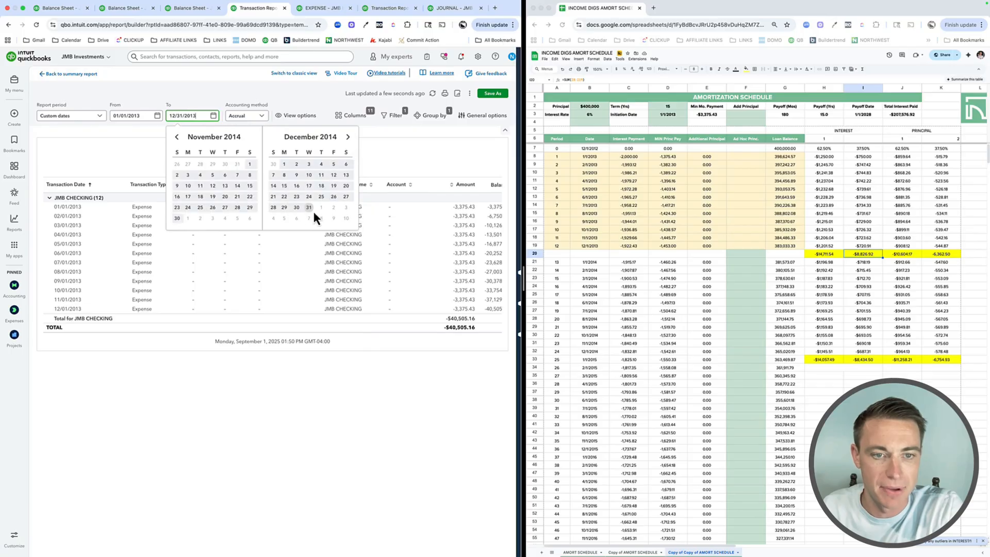
pyautogui.click(308, 207)
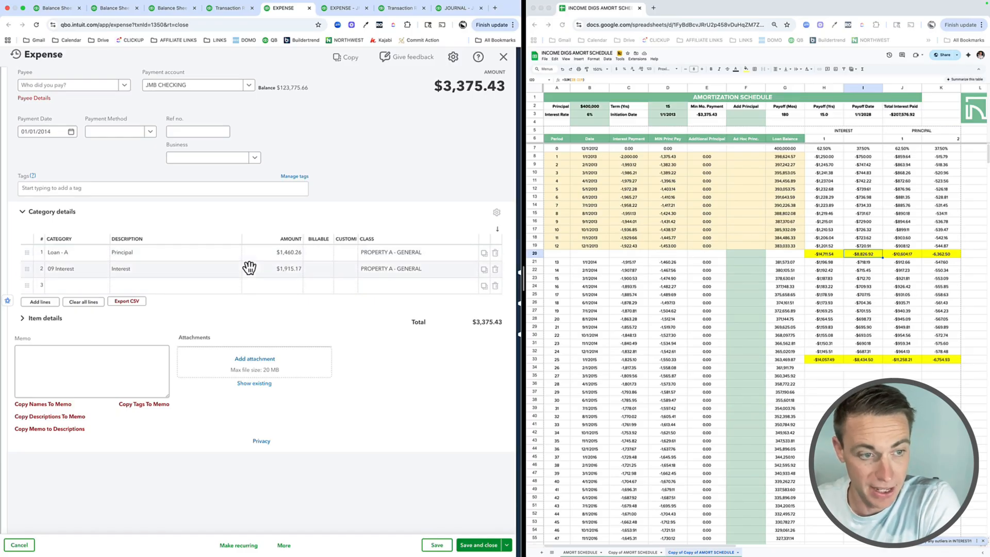
# Step: Close the January expense and open the 02/01/2014 loan payment
pyautogui.click(503, 57)
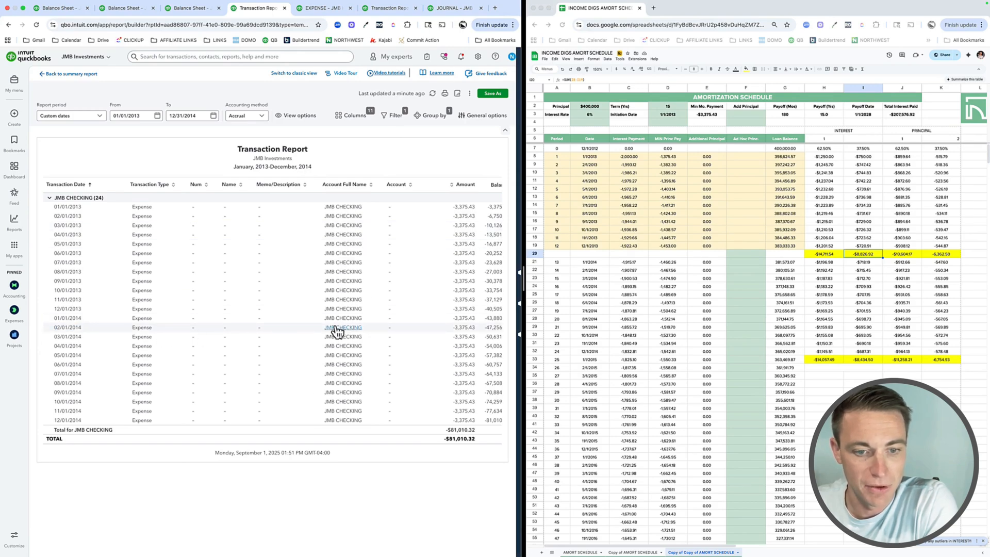
pyautogui.click(343, 327)
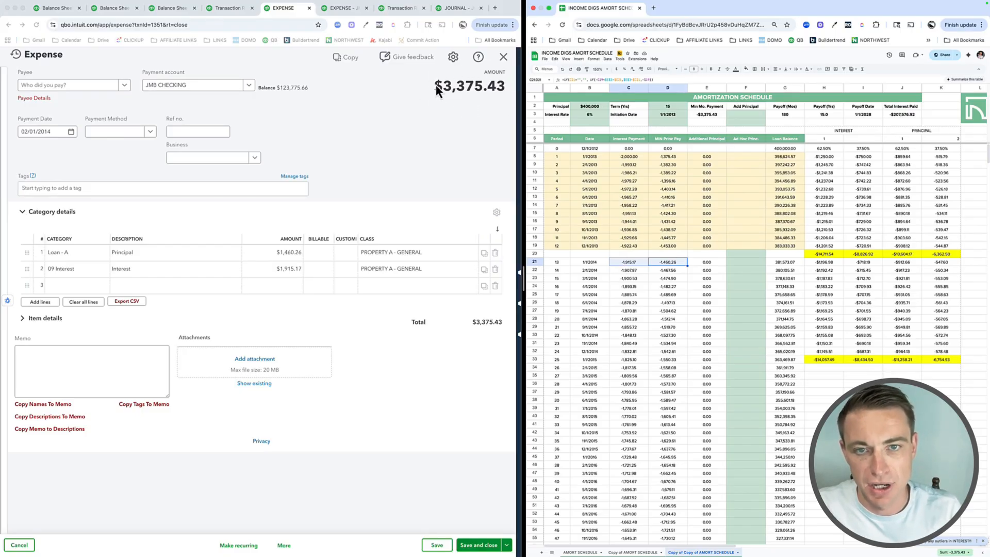
pyautogui.moveTo(445, 98)
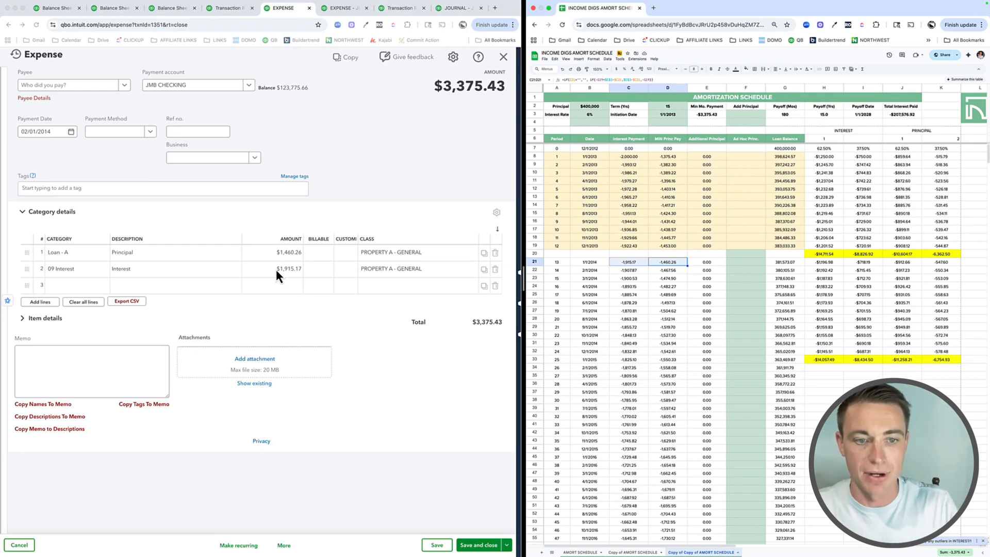
pyautogui.moveTo(295, 257)
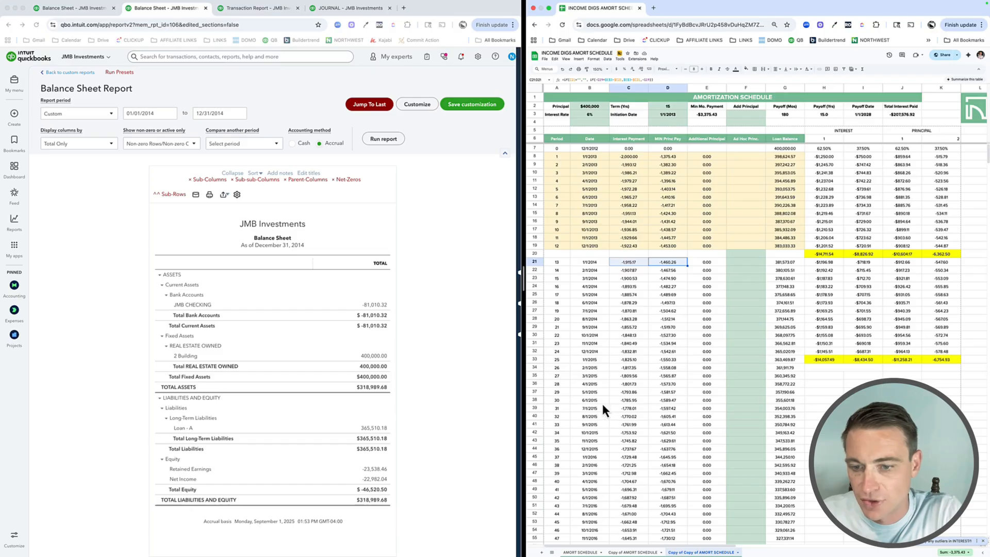
# Step: Shade the schedule's 2014 payment rows 21–32 with a light fill colour
pyautogui.click(556, 351)
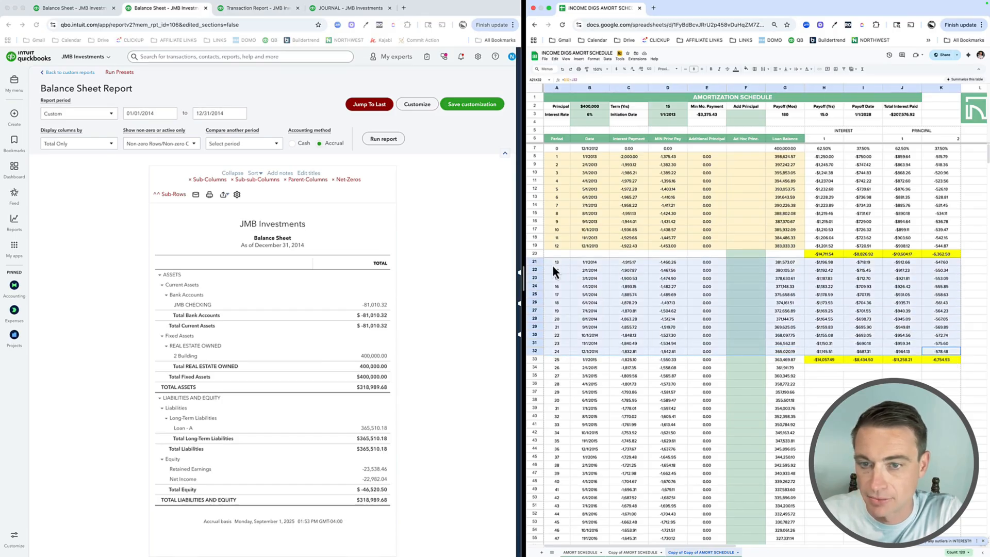
pyautogui.click(735, 69)
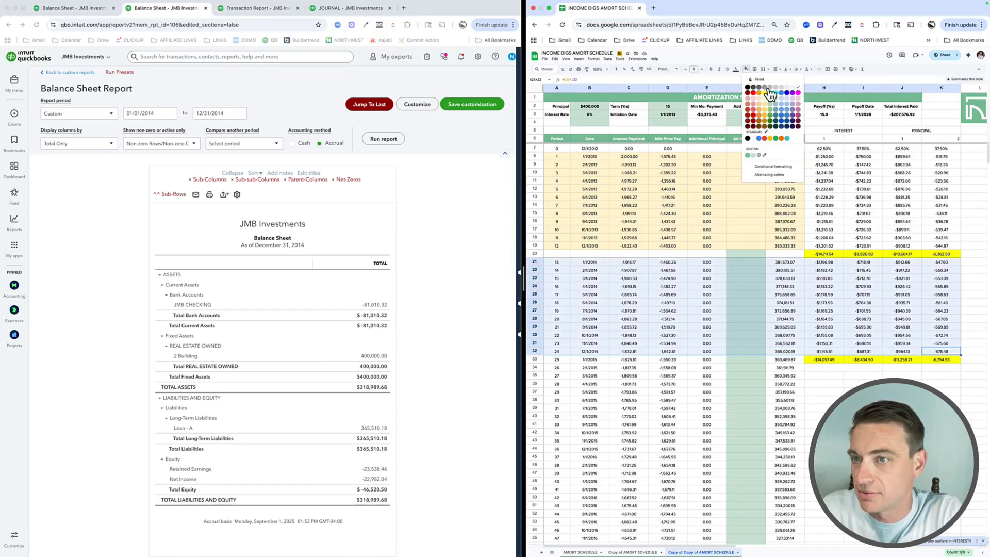
pyautogui.click(784, 334)
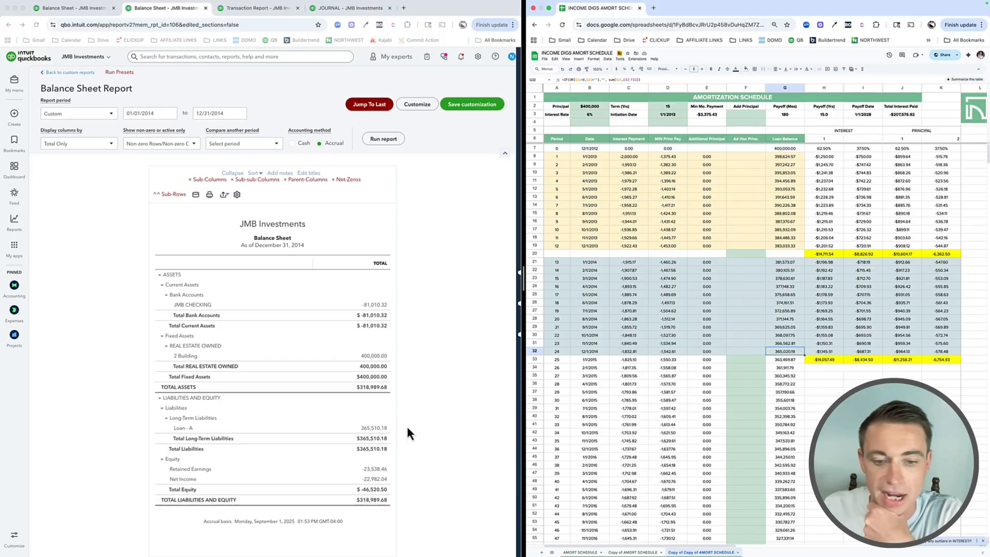
pyautogui.moveTo(411, 427)
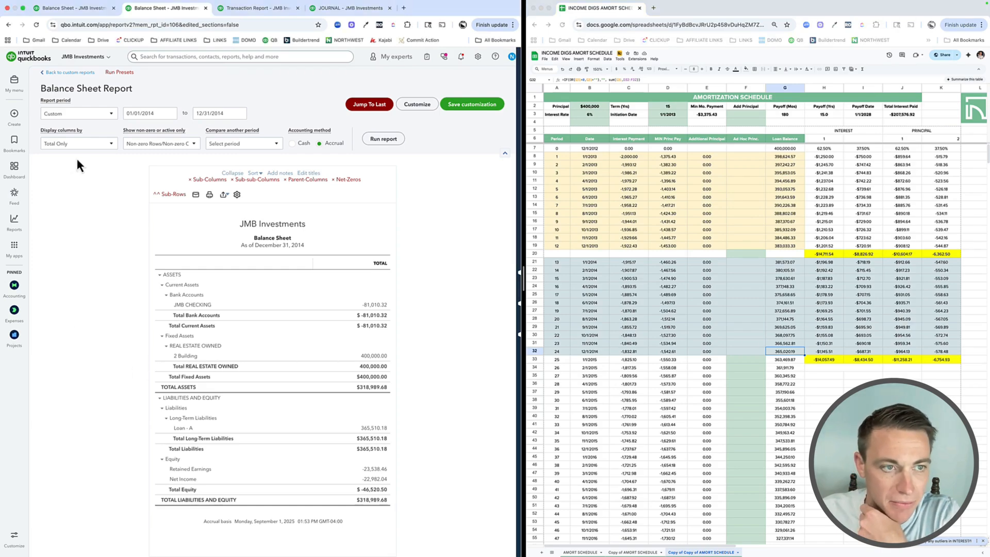
# Step: Rerun the 2014 balance sheet with columns displayed by class
pyautogui.click(78, 143)
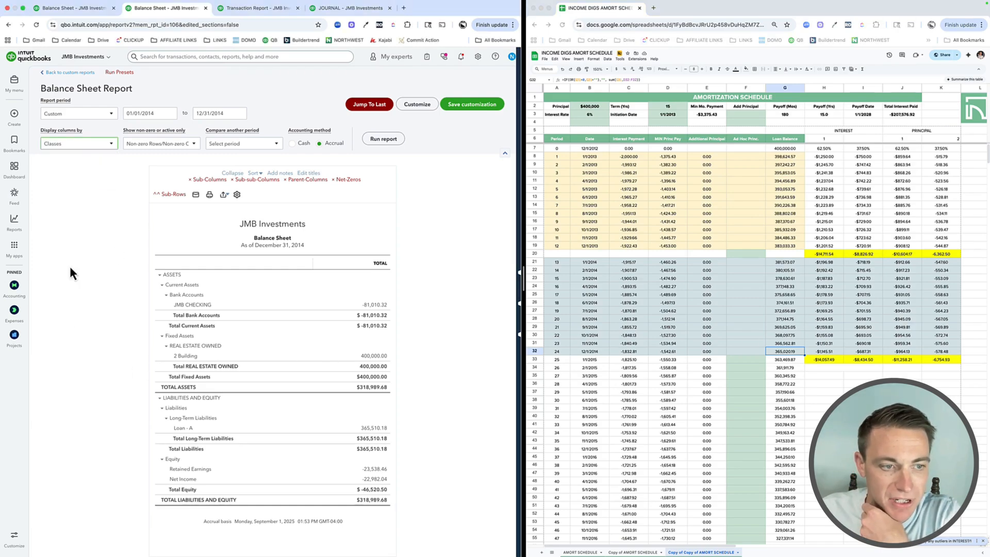
pyautogui.click(382, 141)
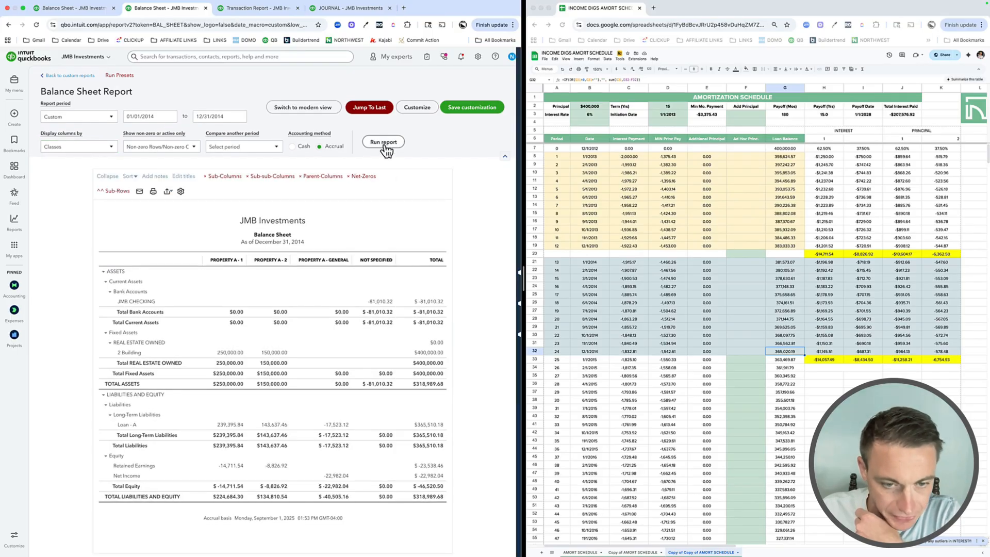
pyautogui.moveTo(383, 168)
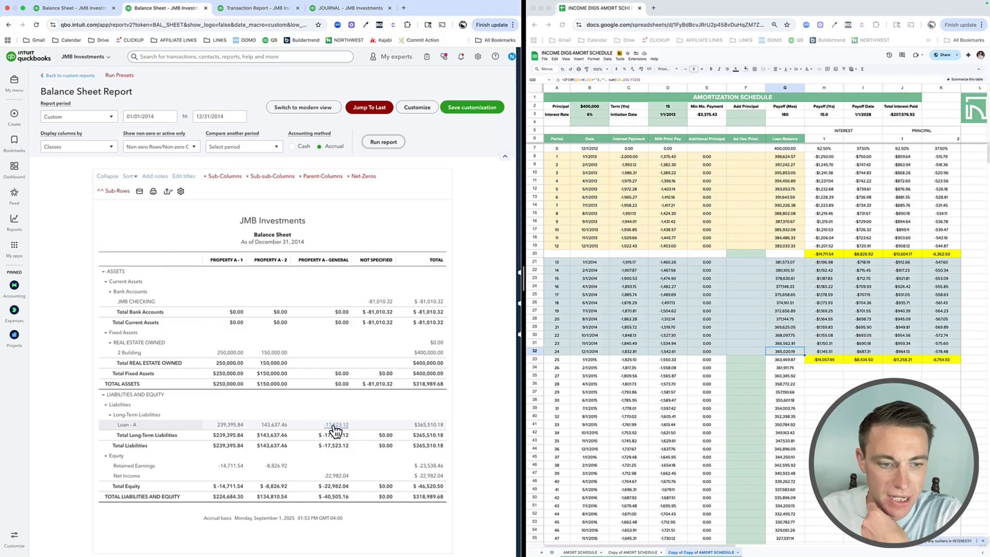
pyautogui.moveTo(335, 475)
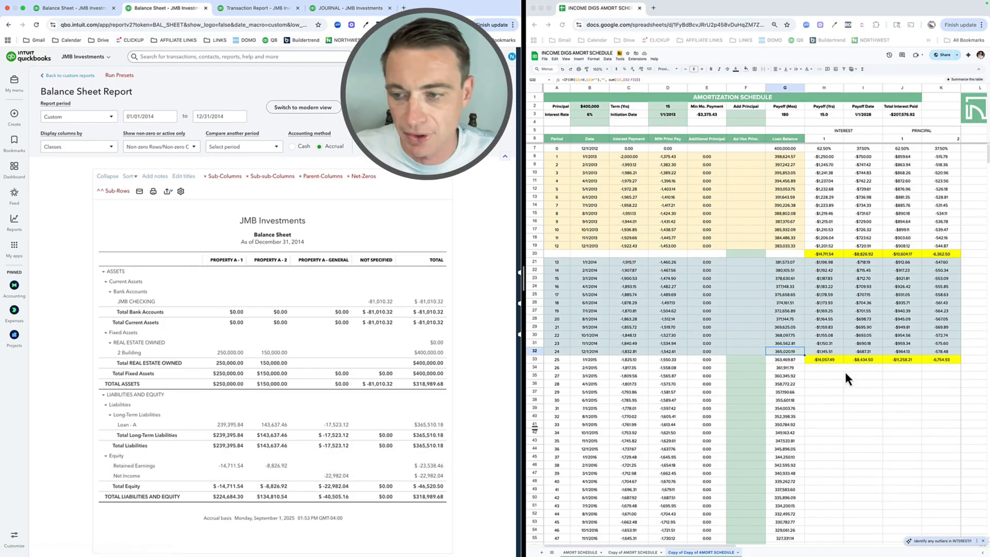
# Step: Enter PRINCIPAL with -17,523.12 and -22,982.04 below the schedule, summed to -40,505.16
pyautogui.click(823, 408)
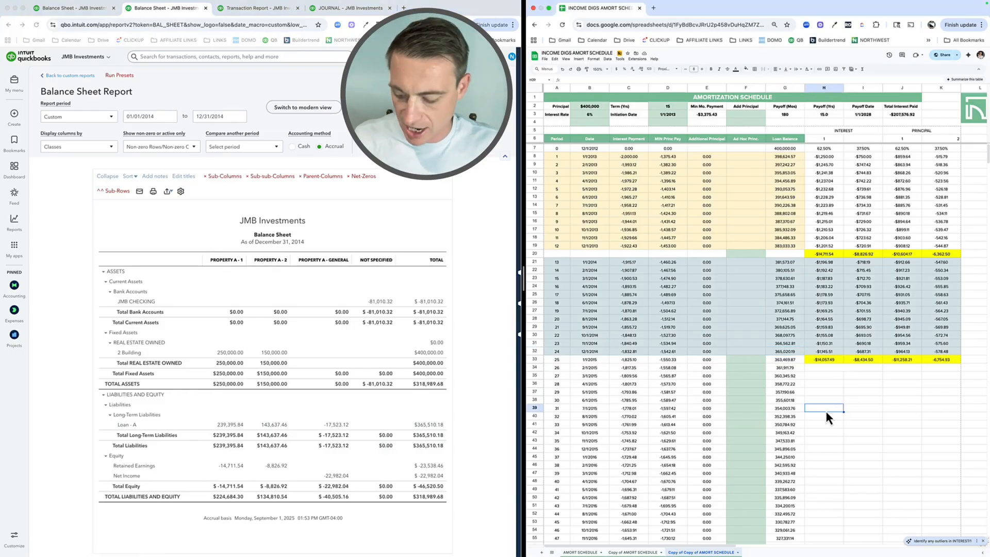
pyautogui.write('PRINC')
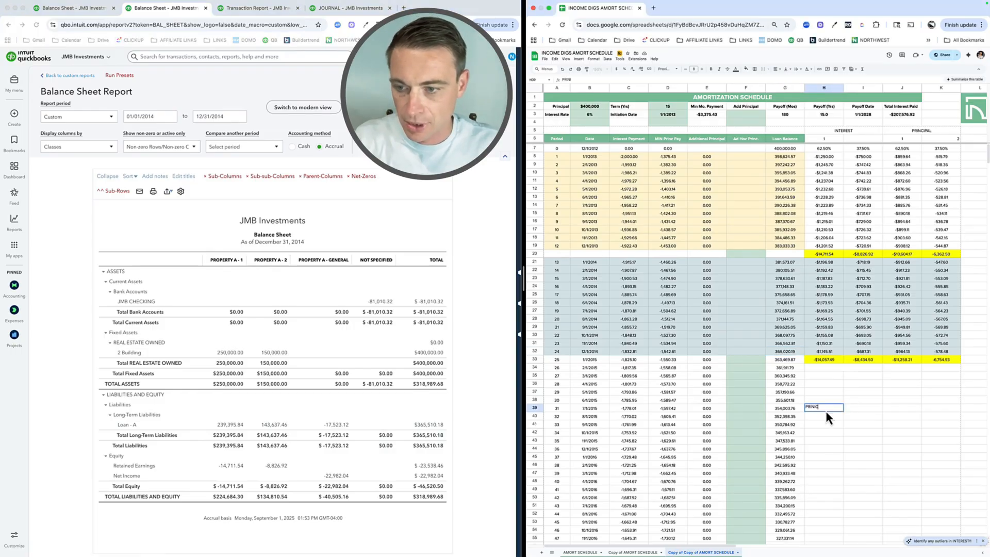
pyautogui.press('Enter')
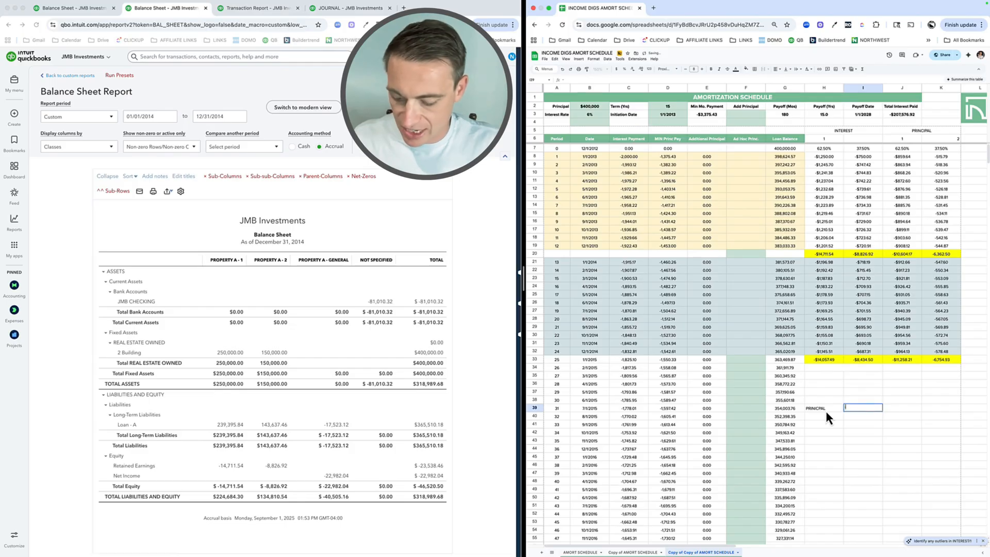
pyautogui.write('-17523.12')
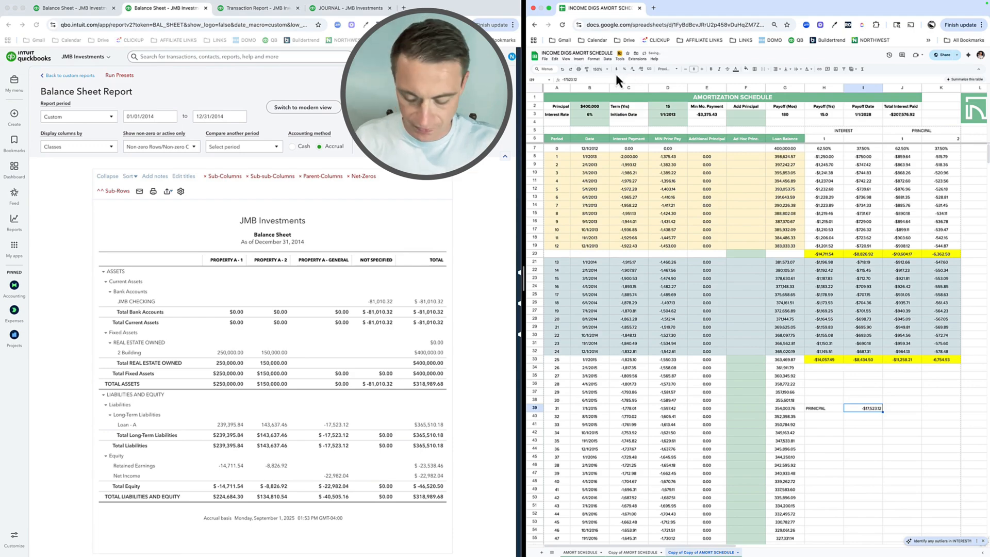
pyautogui.click(864, 417)
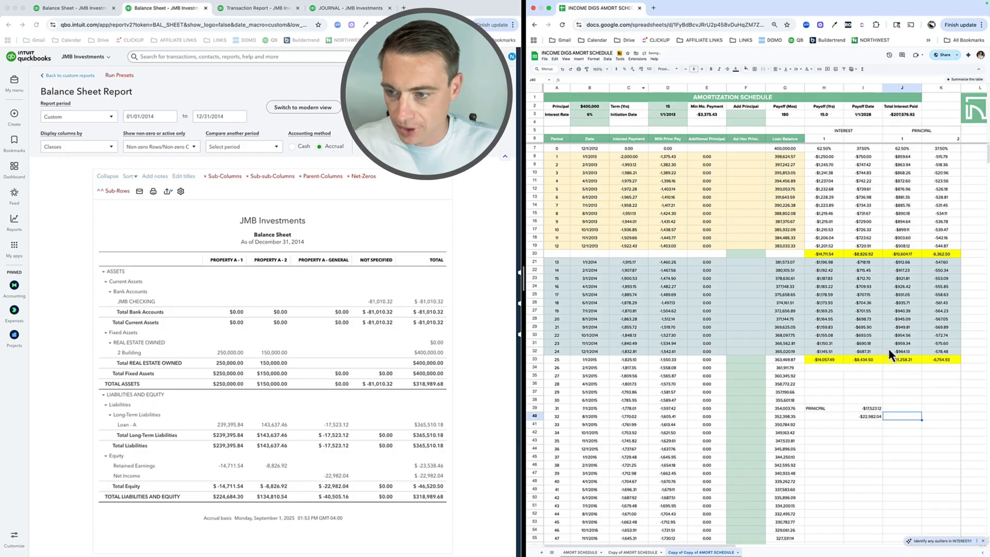
pyautogui.write('=SUM(I39:I40')
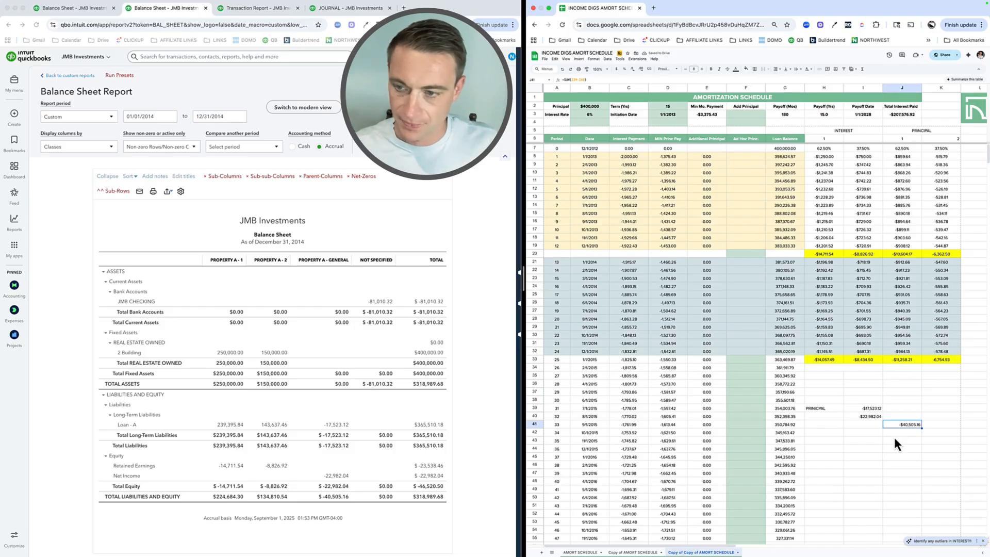
pyautogui.click(902, 416)
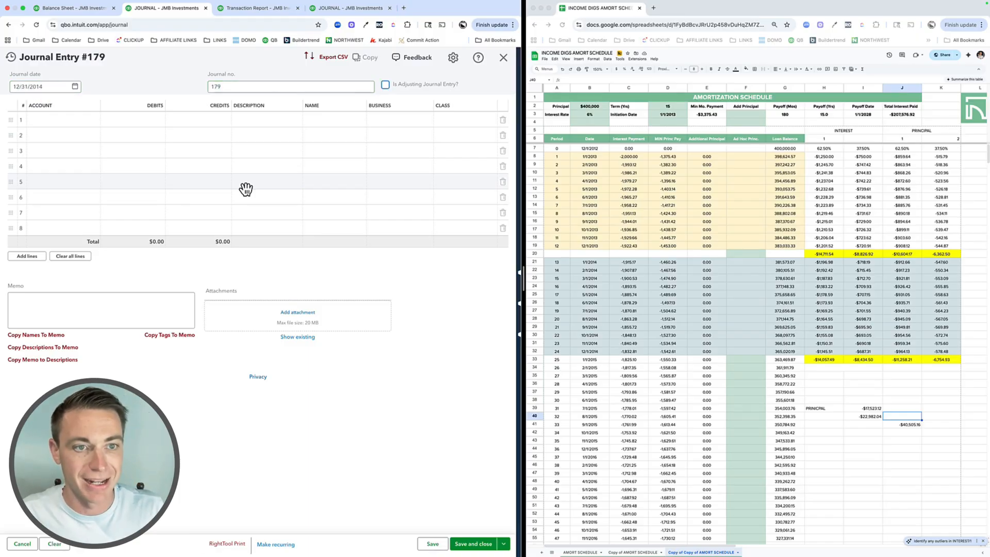
# Step: Set the first two journal lines to Loan - A and 09 Interest under Property A - General
pyautogui.click(59, 119)
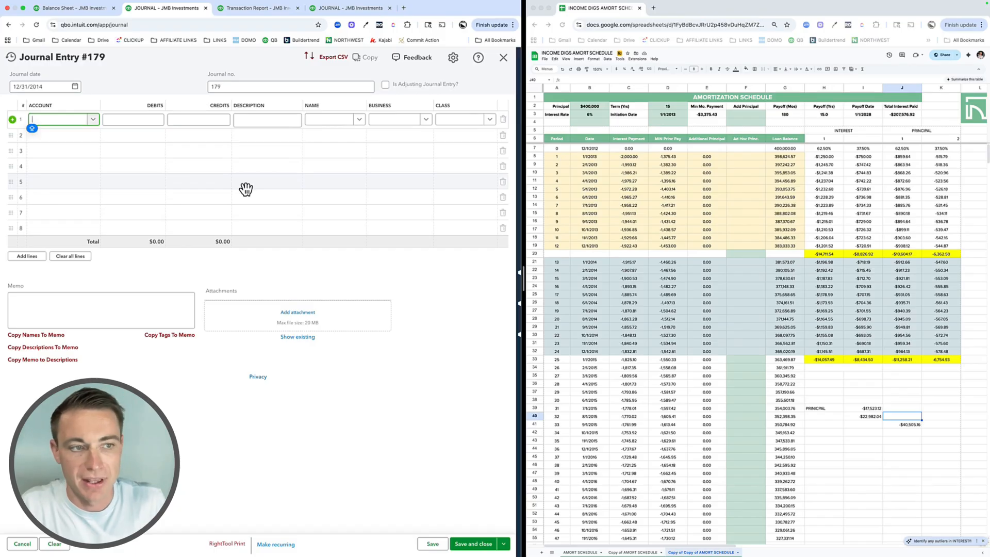
pyautogui.write('LOAN')
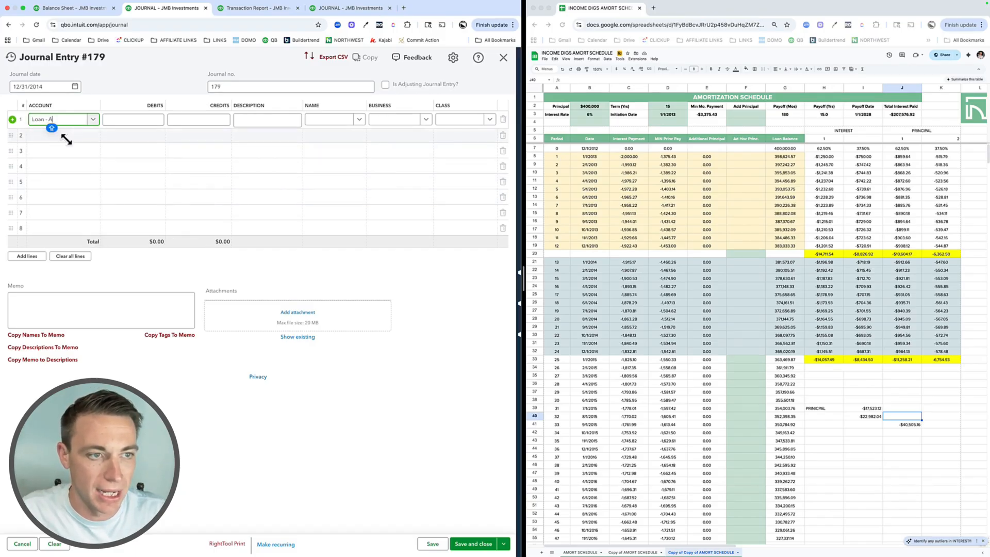
pyautogui.write('INTEREST')
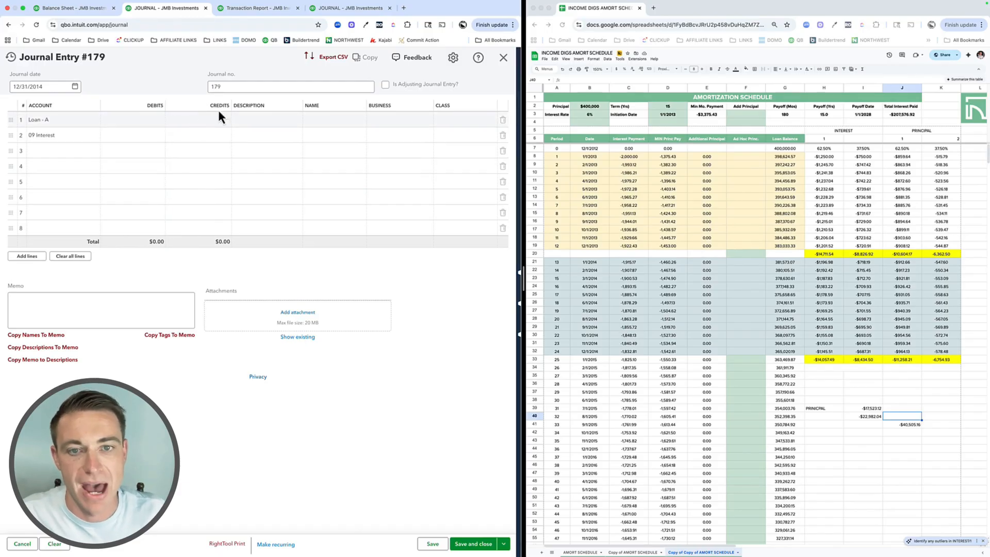
pyautogui.click(487, 119)
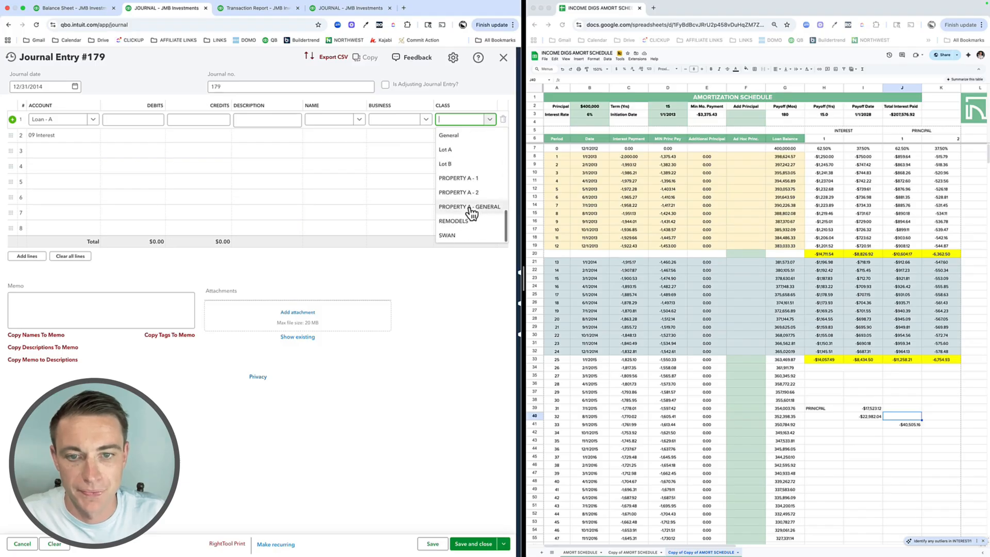
pyautogui.click(469, 206)
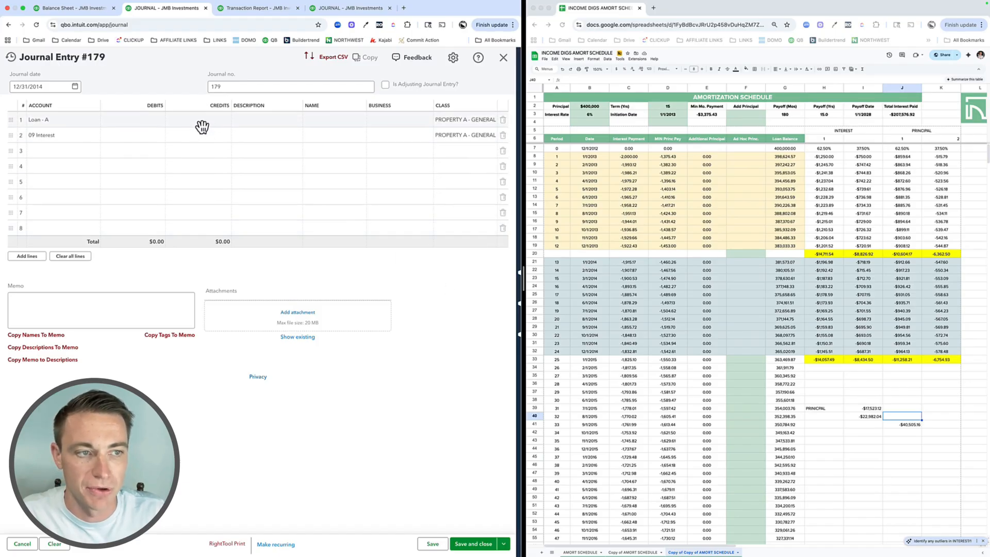
# Step: Credit Loan - A $17,523.12 and 09 Interest $22,982.04
pyautogui.click(198, 119)
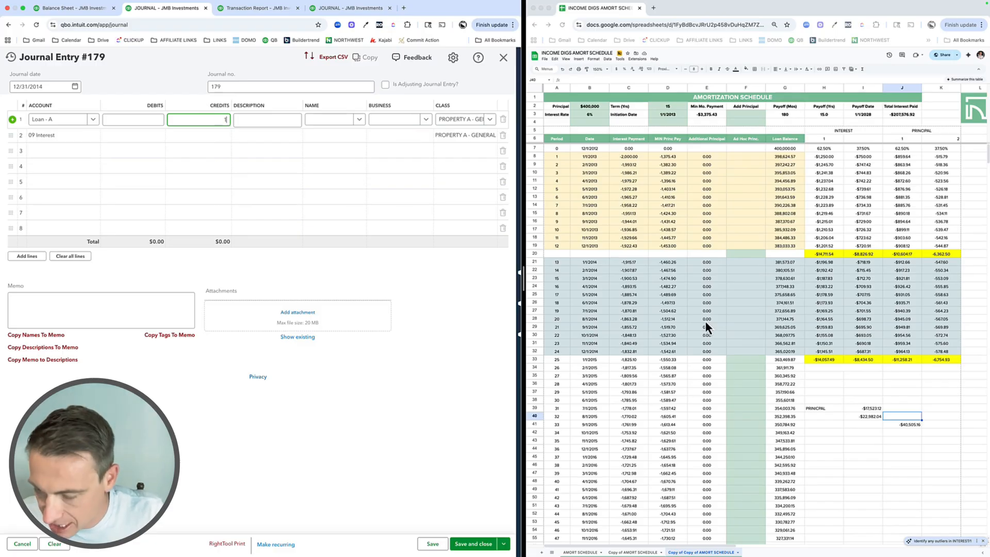
pyautogui.write('17523.12')
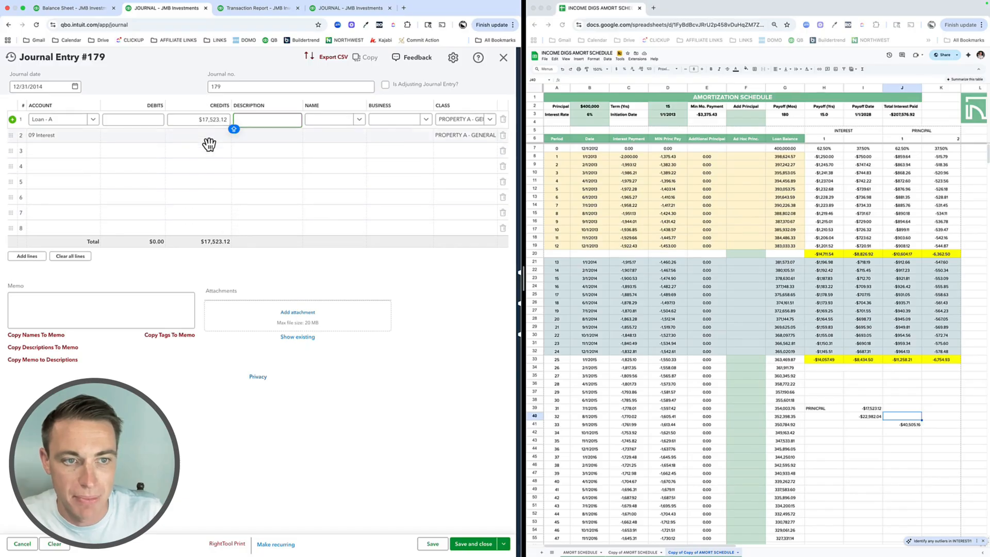
pyautogui.click(198, 134)
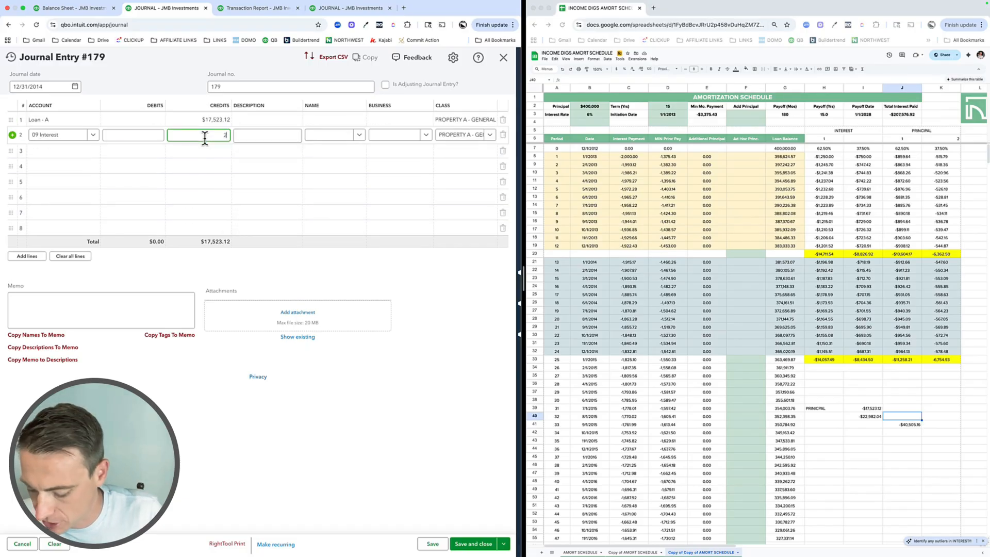
pyautogui.write('22982.04')
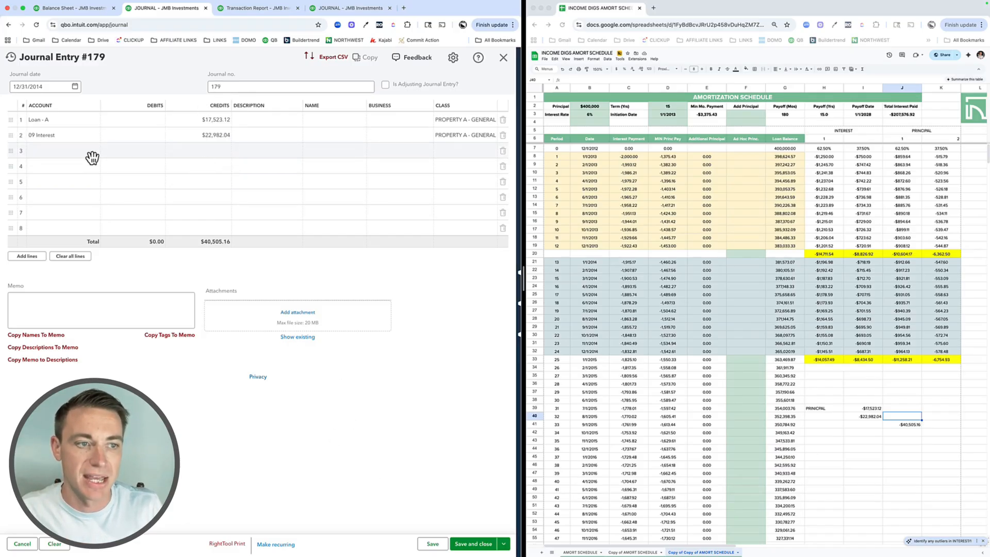
# Step: Add lines 3–6 for Loan - A and 09 Interest, classed Property A - 1 and A - 2
pyautogui.write('LOA')
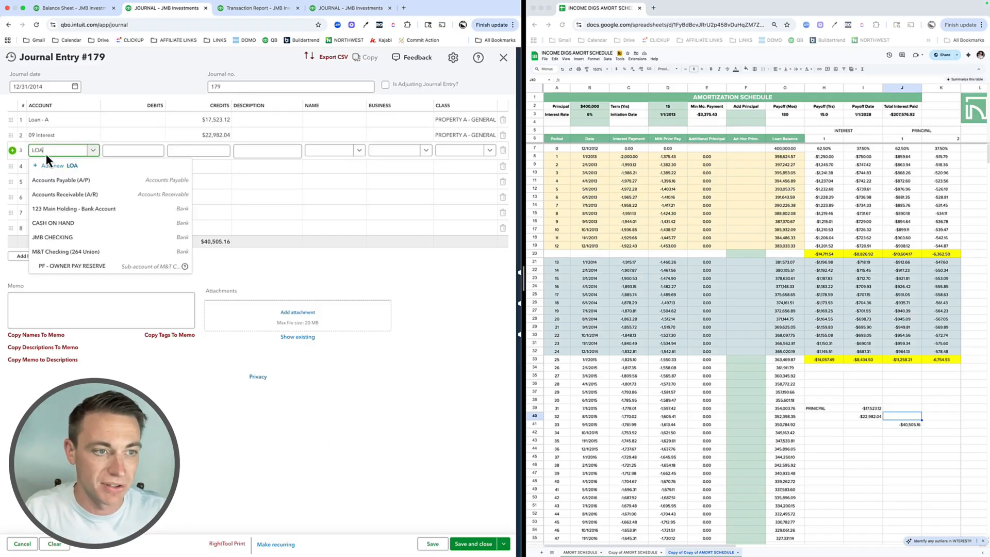
pyautogui.click(37, 150)
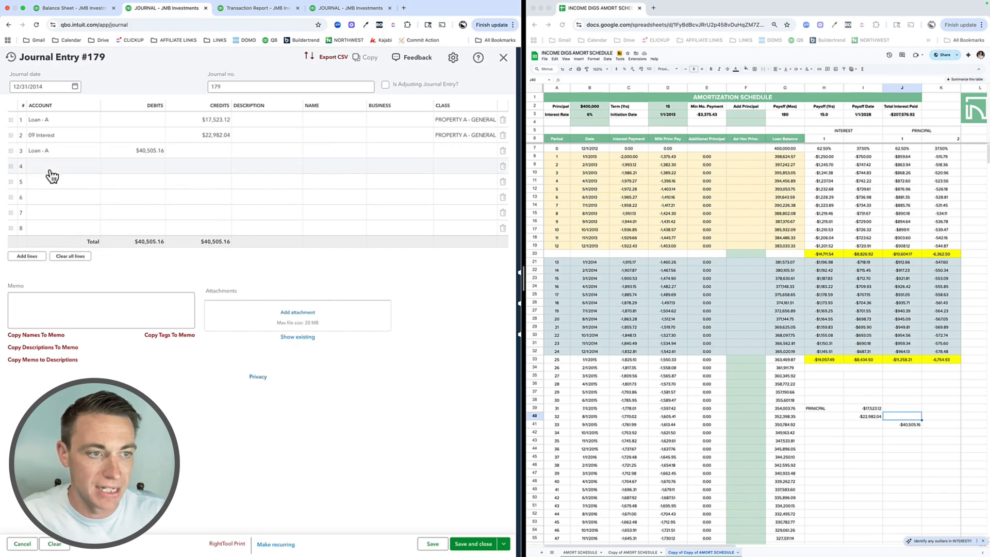
pyautogui.write('LOAN')
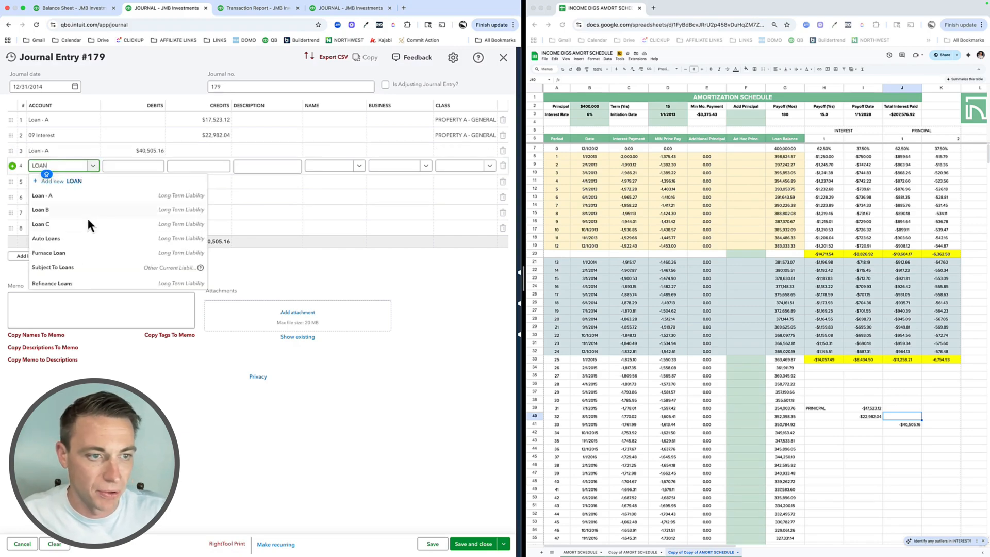
pyautogui.click(44, 194)
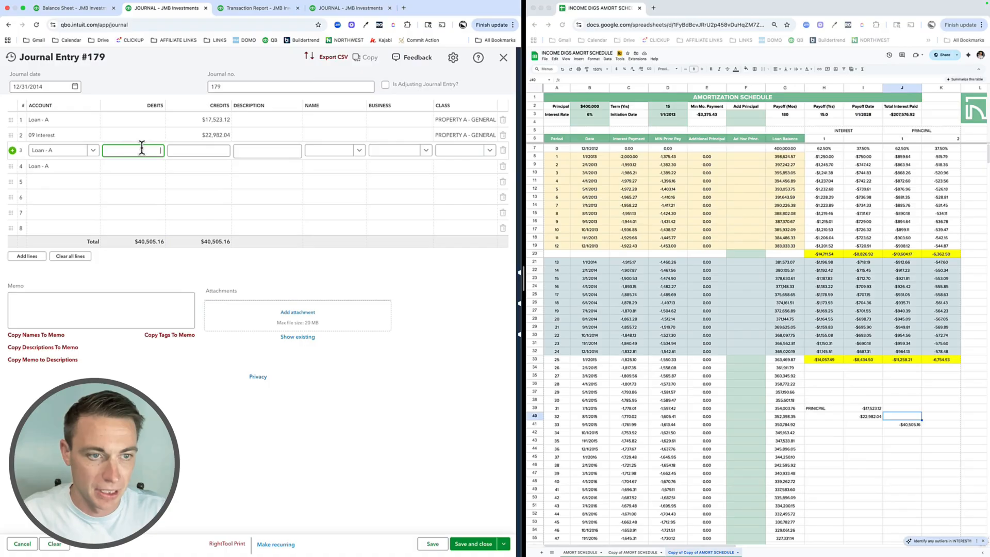
pyautogui.write('INT')
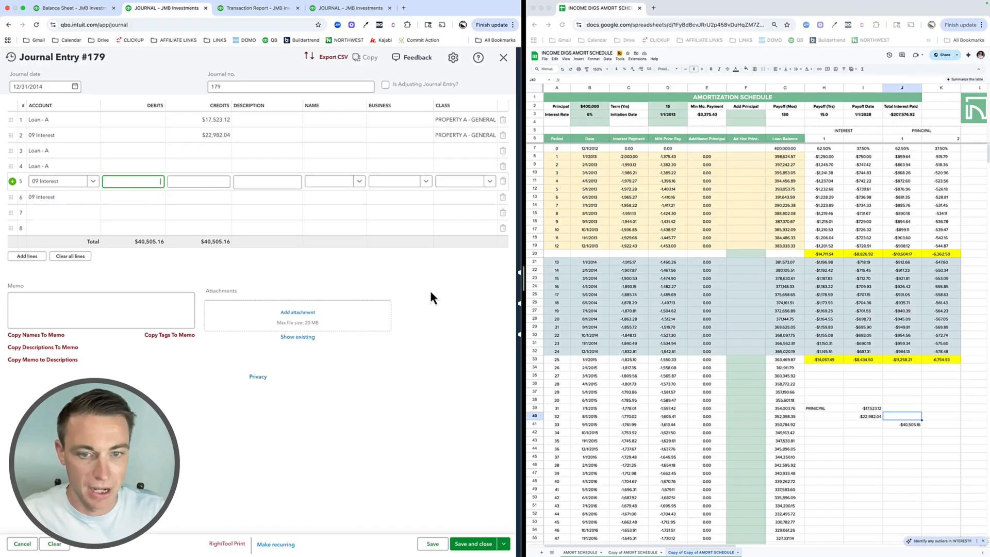
pyautogui.click(489, 149)
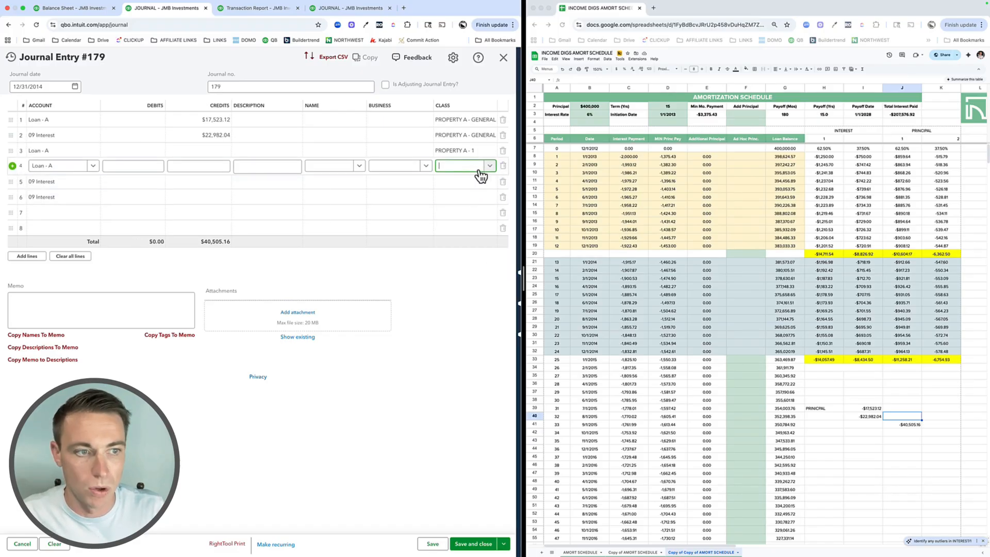
pyautogui.click(464, 166)
pyautogui.write('PROPERTY A - 2')
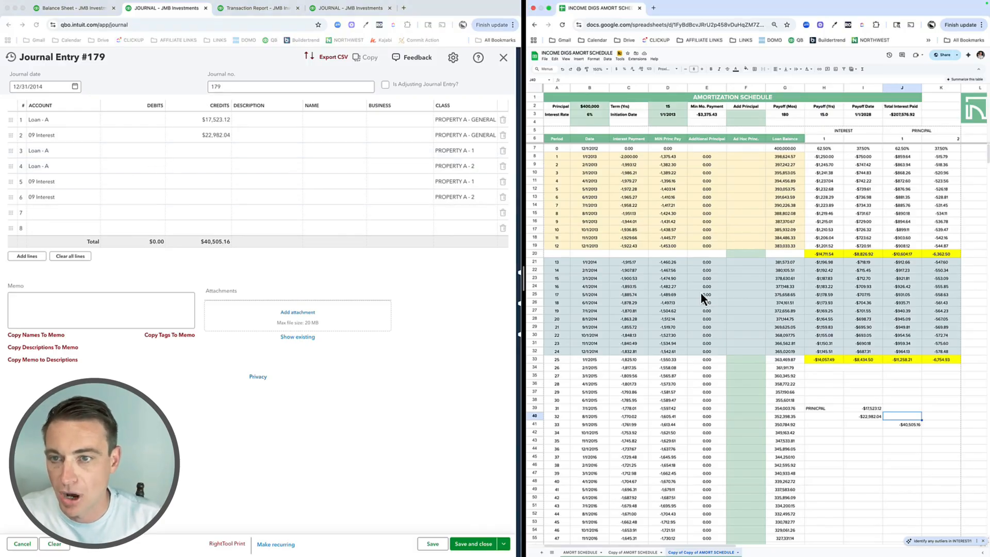
pyautogui.moveTo(843, 255)
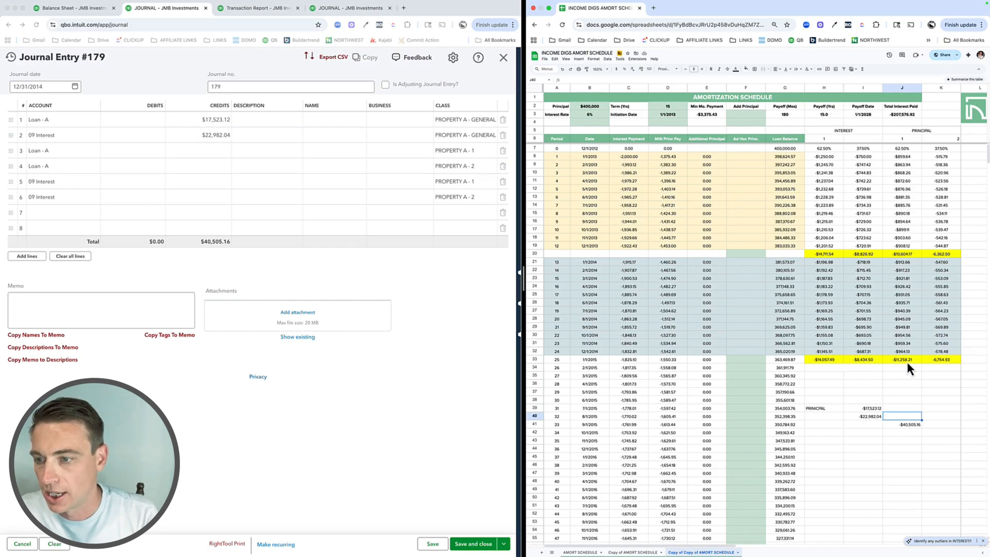
pyautogui.click(902, 358)
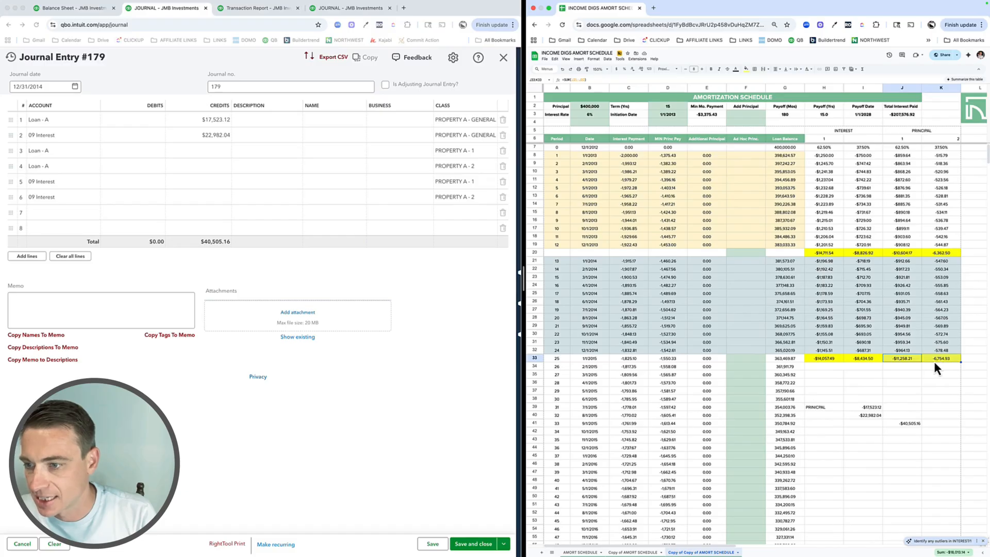
pyautogui.moveTo(949, 368)
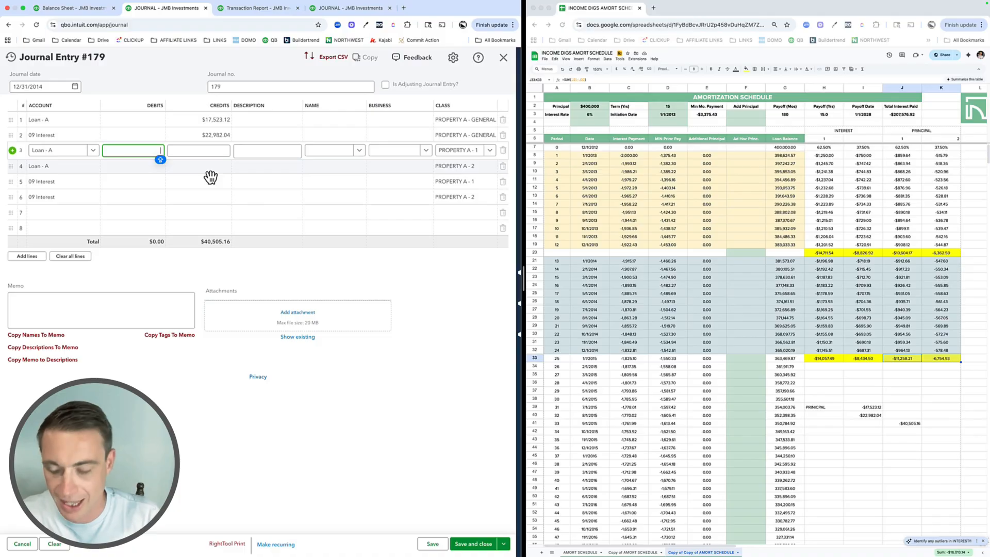
# Step: Debit Loan - A 11,258.21 and 6,754.93, and 09 Interest 14,057.49 and 8,434.50
pyautogui.write('11')
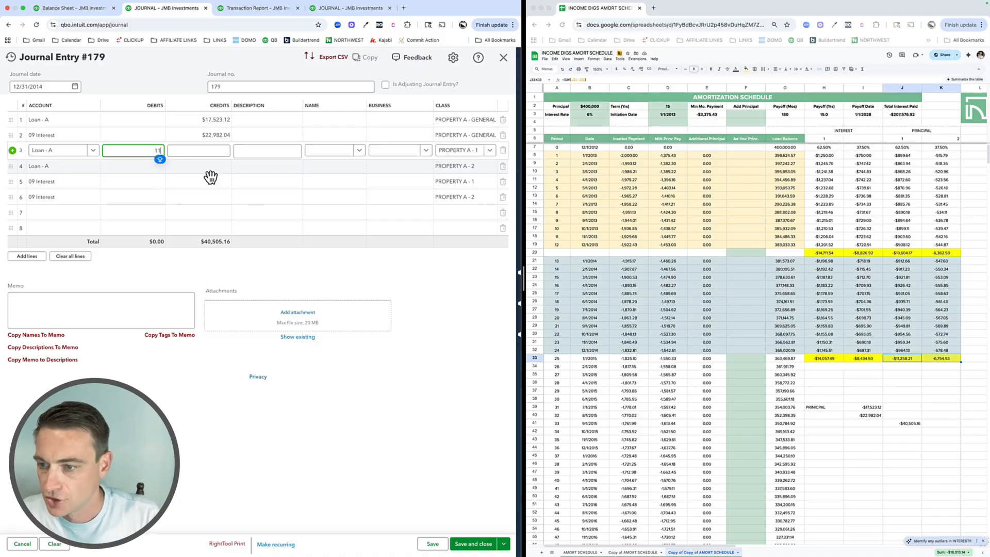
pyautogui.write('11258.21')
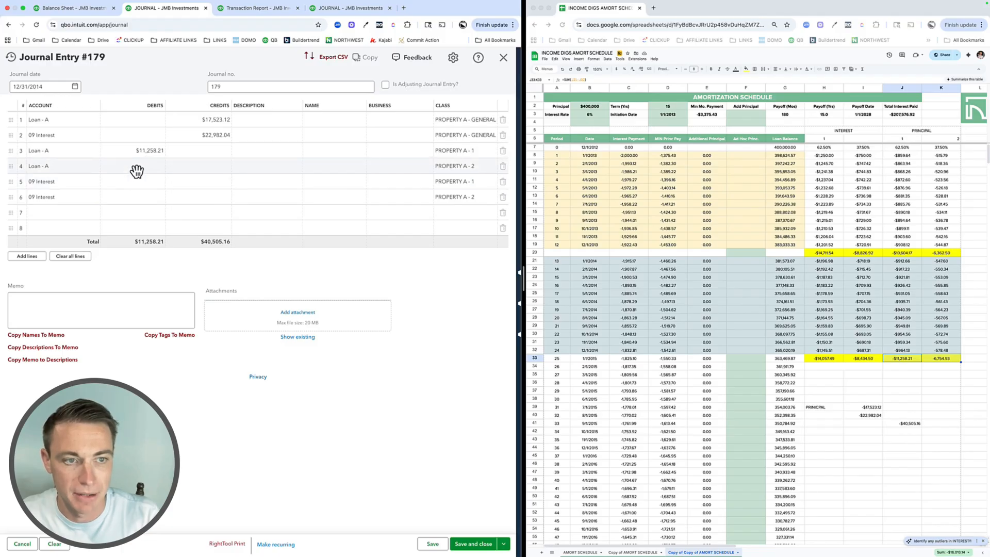
pyautogui.write('67')
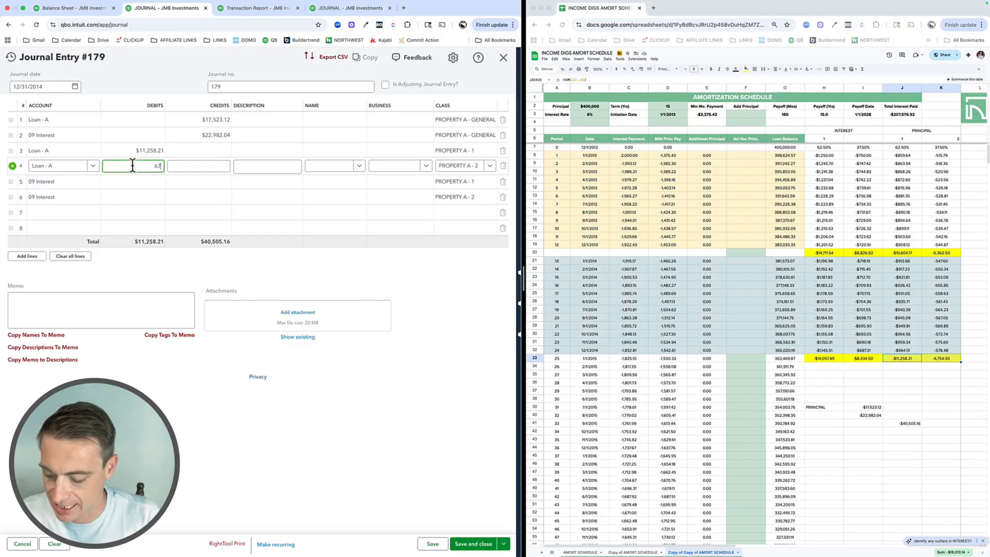
pyautogui.write('754.93')
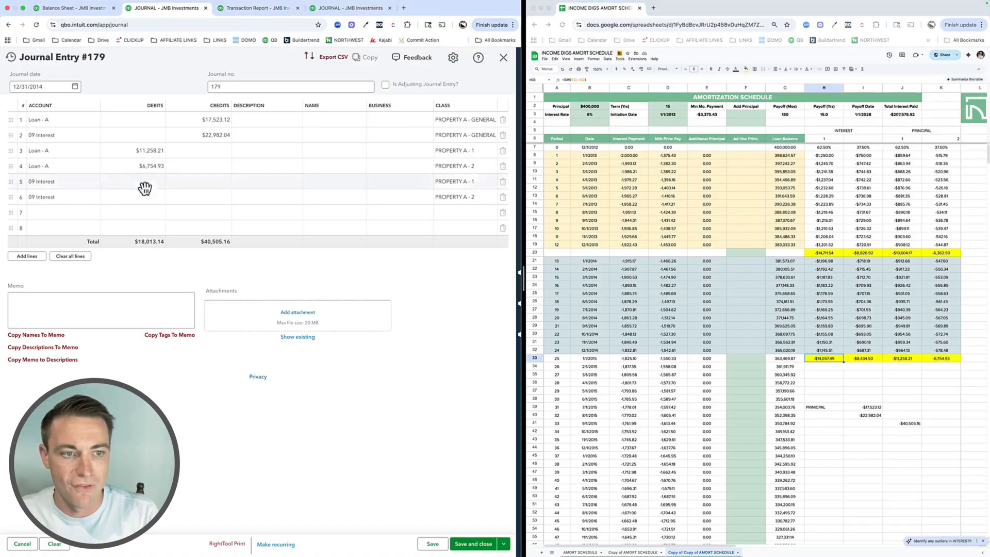
pyautogui.click(143, 181)
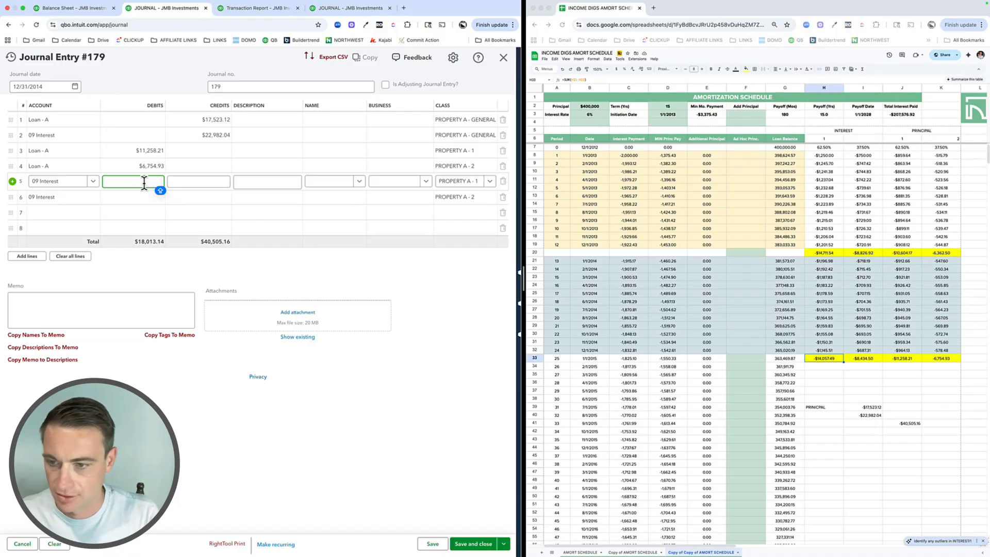
pyautogui.write('14057.49')
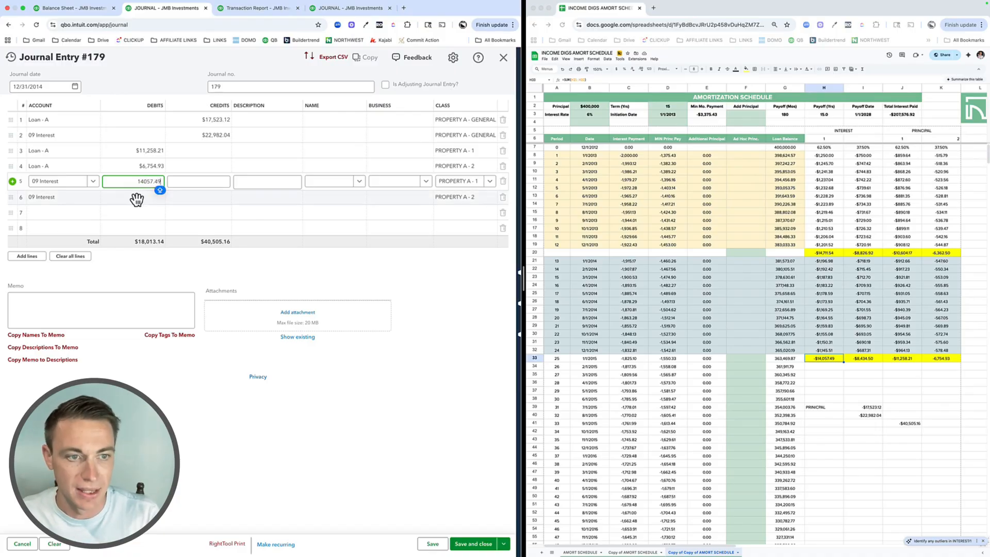
pyautogui.press('enter')
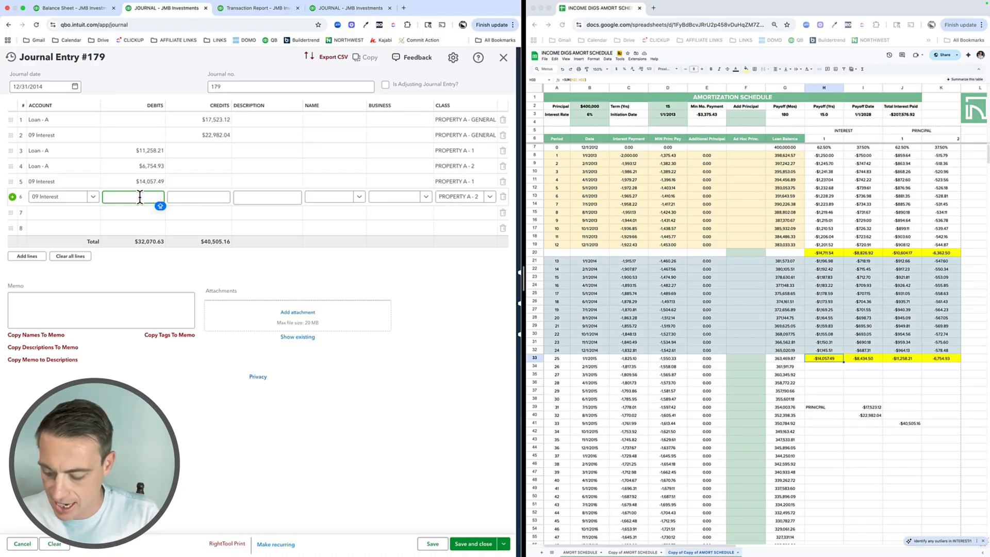
pyautogui.write('8434')
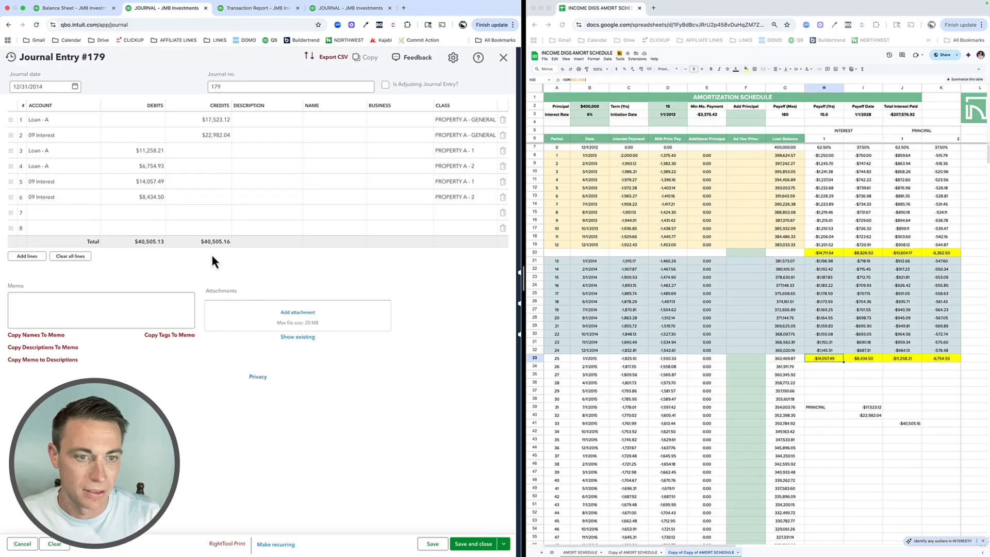
pyautogui.moveTo(157, 214)
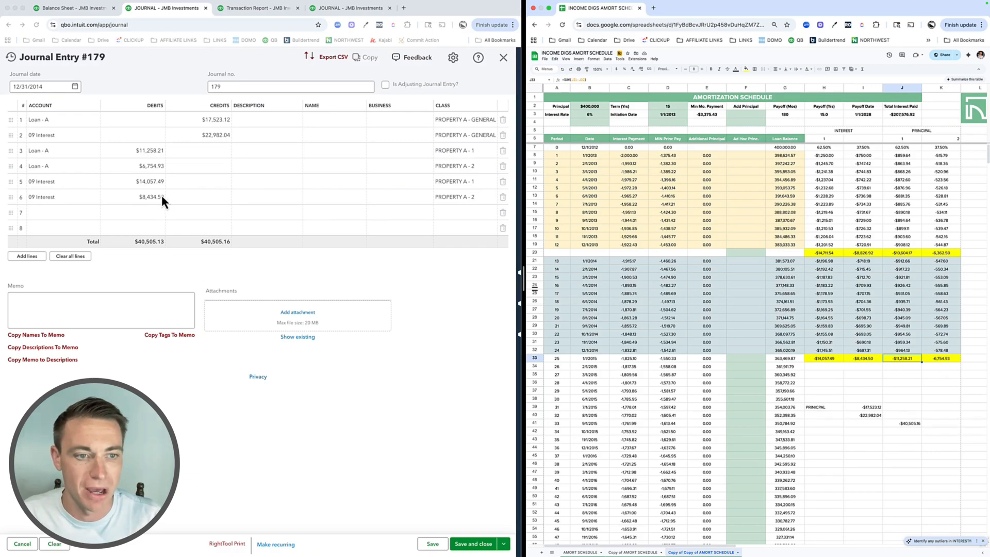
# Step: Change the Property A - 2 interest debit to 8,434.53 and save Journal Entry #179
pyautogui.click(150, 196)
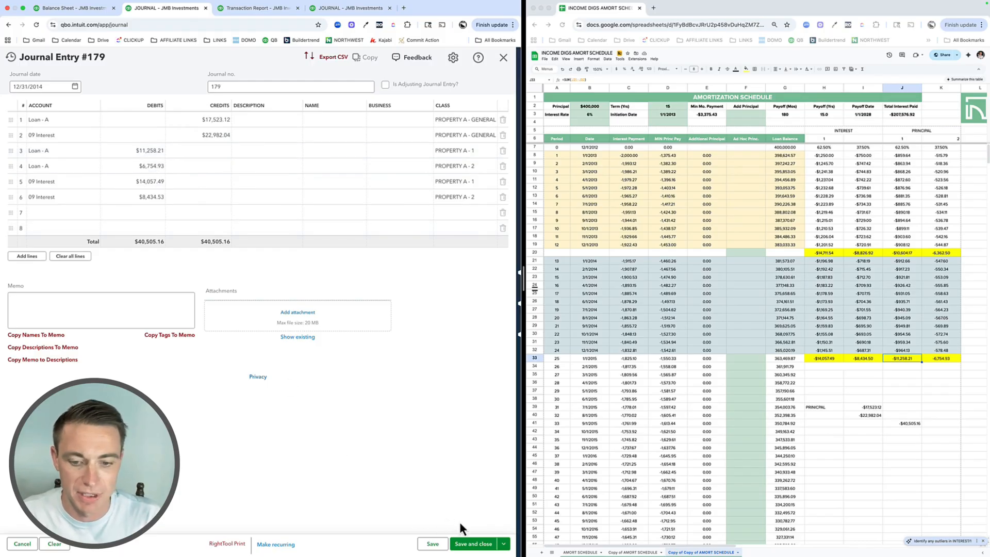
pyautogui.click(473, 544)
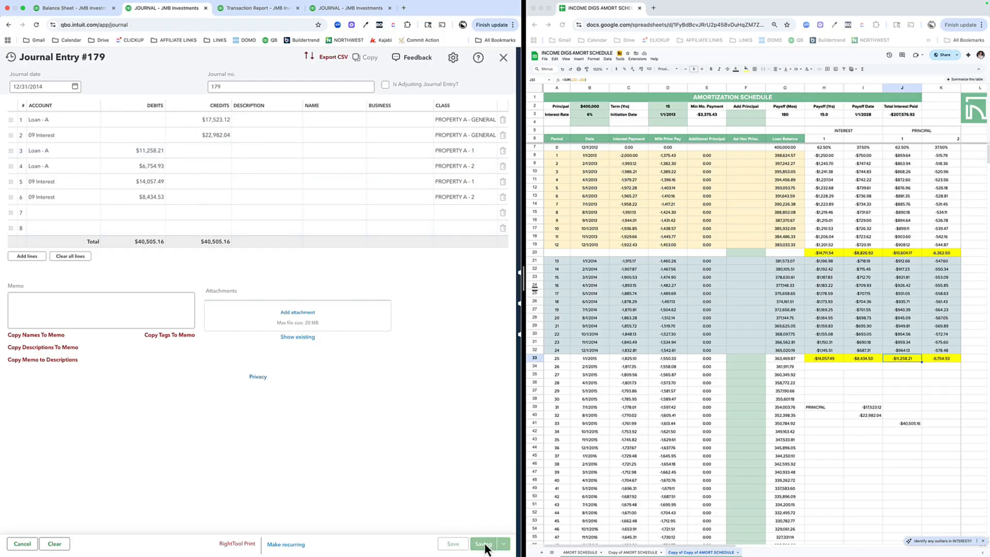
# Step: Compare the by-class Loan - A balances ($228,137.63 A-1, $136,882.53 A-2) with the schedule
pyautogui.click(482, 543)
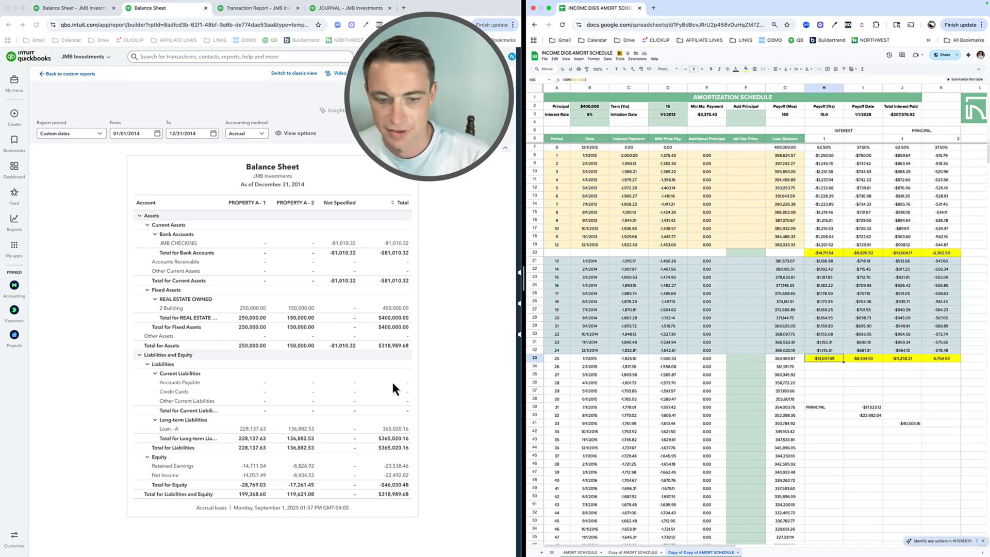
pyautogui.moveTo(274, 408)
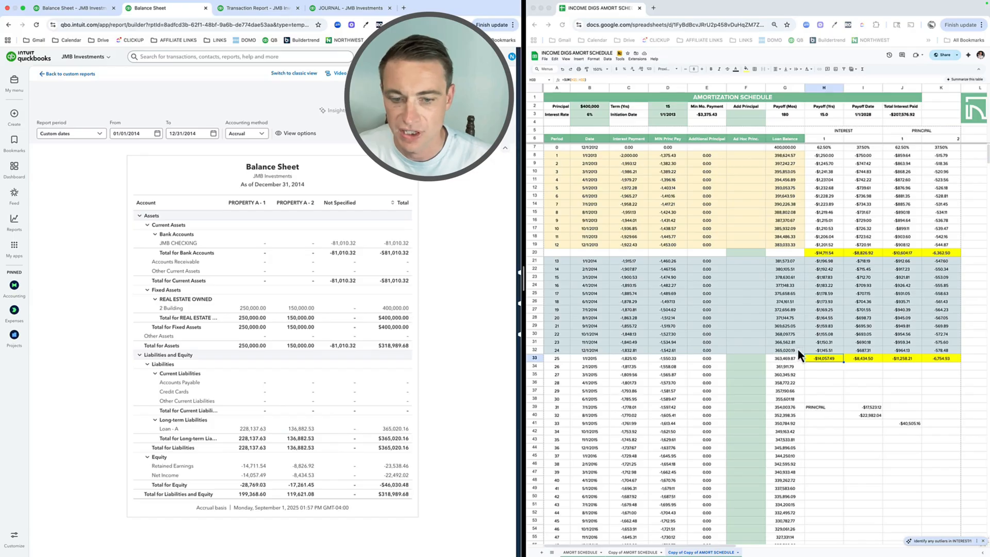
pyautogui.click(784, 349)
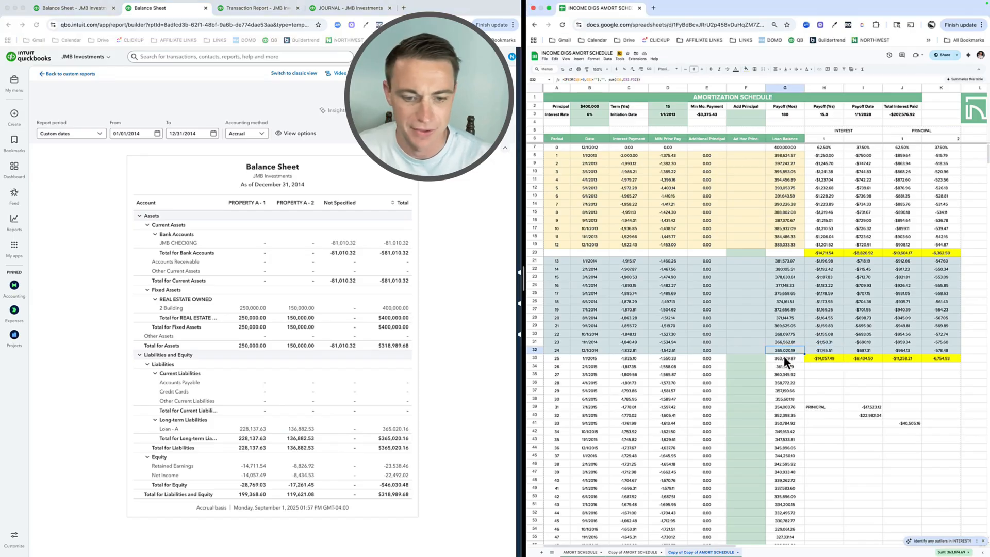